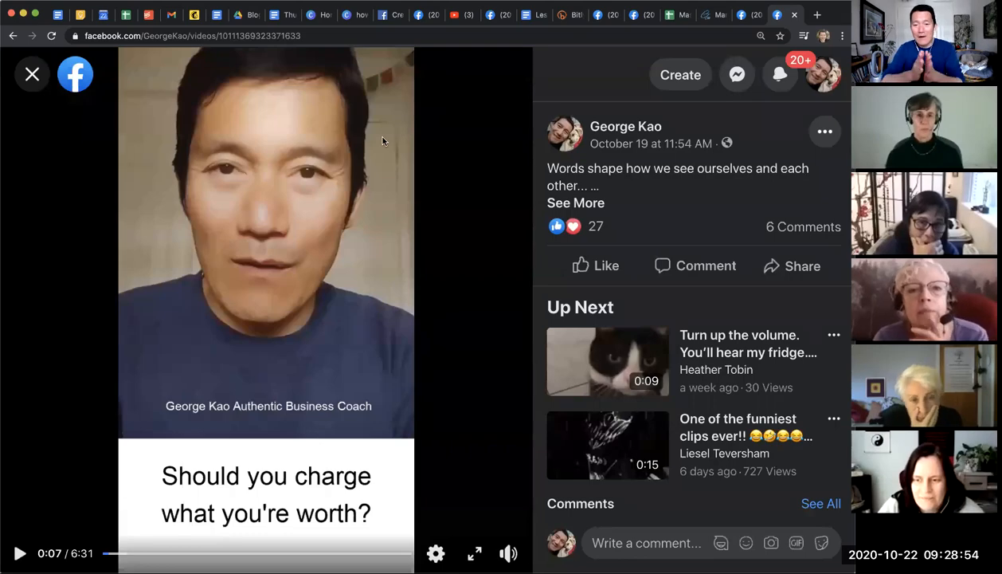
Go to kapwing.com in a new browser tab to reach My Workspace
{"action": "left_click", "coordinate": [261, 299]}
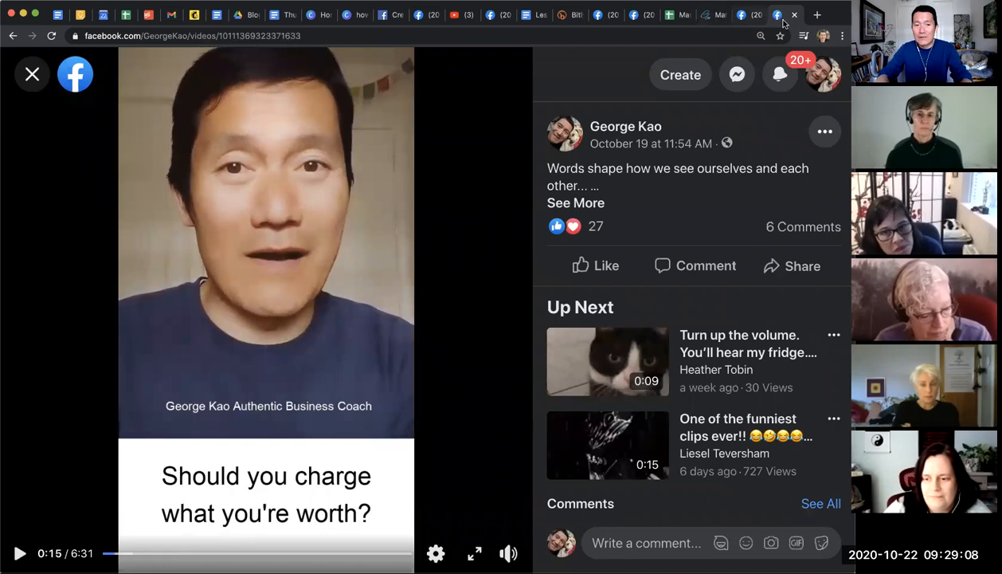
{"action": "left_click", "coordinate": [816, 14]}
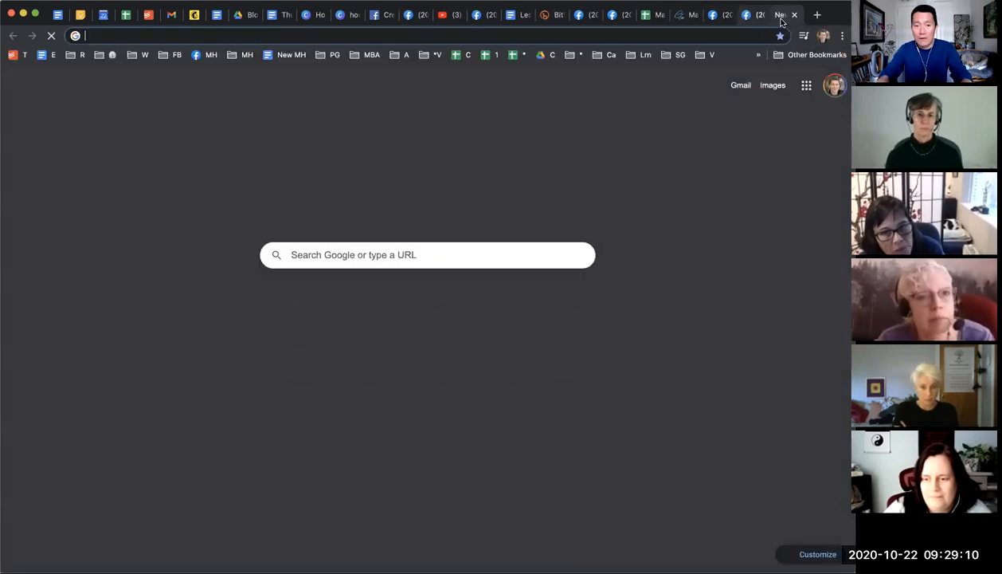
{"action": "type", "text": "kapwing.com/workspace/5e5eb8b14c578e0016d6631f"}
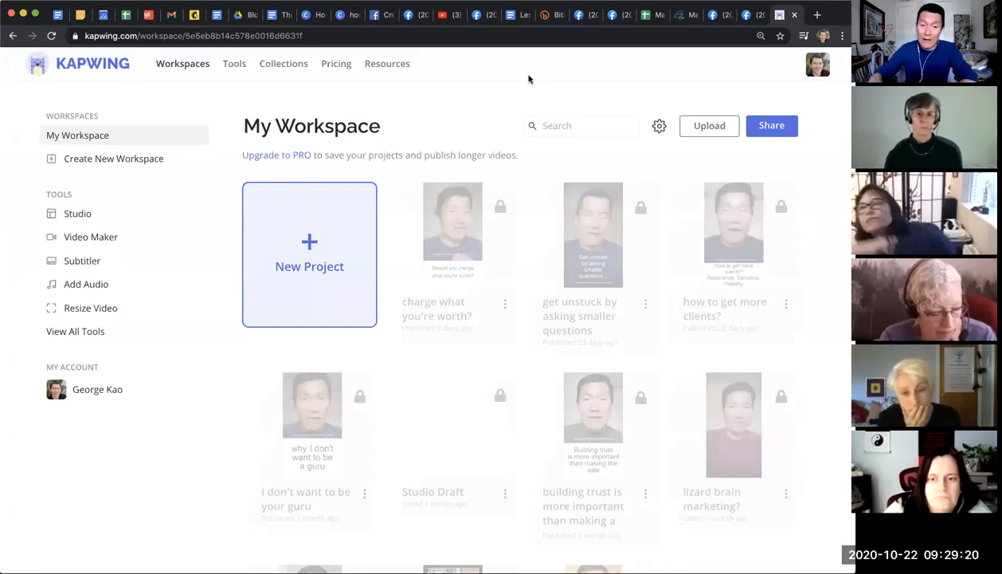
{"action": "mouse_move", "coordinate": [478, 96]}
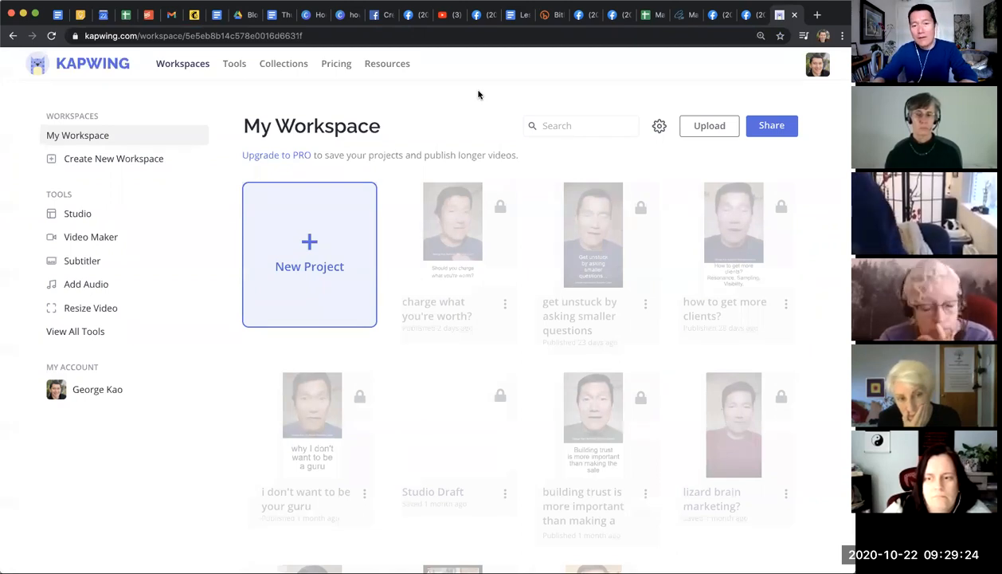
{"action": "mouse_move", "coordinate": [415, 102]}
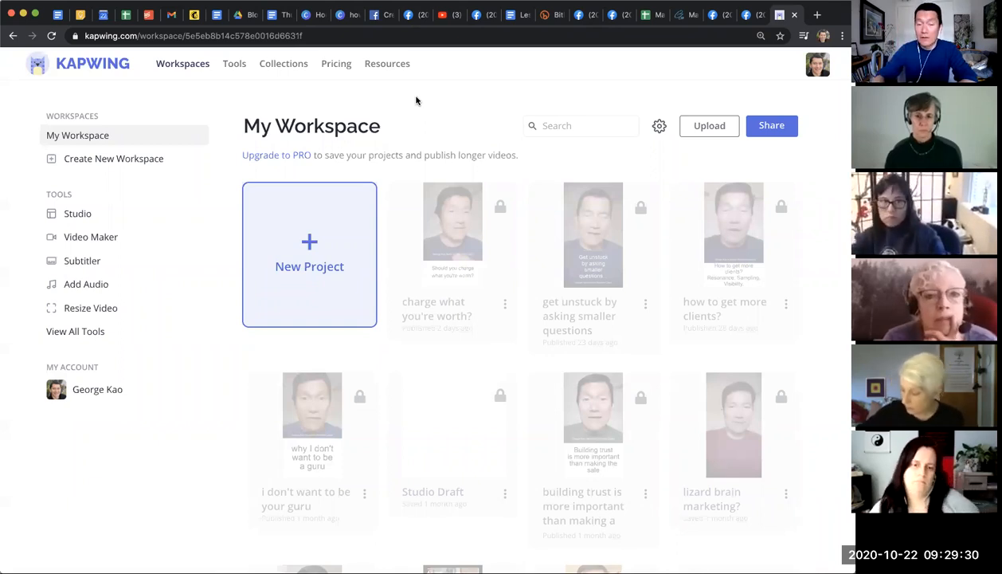
{"action": "mouse_move", "coordinate": [443, 92]}
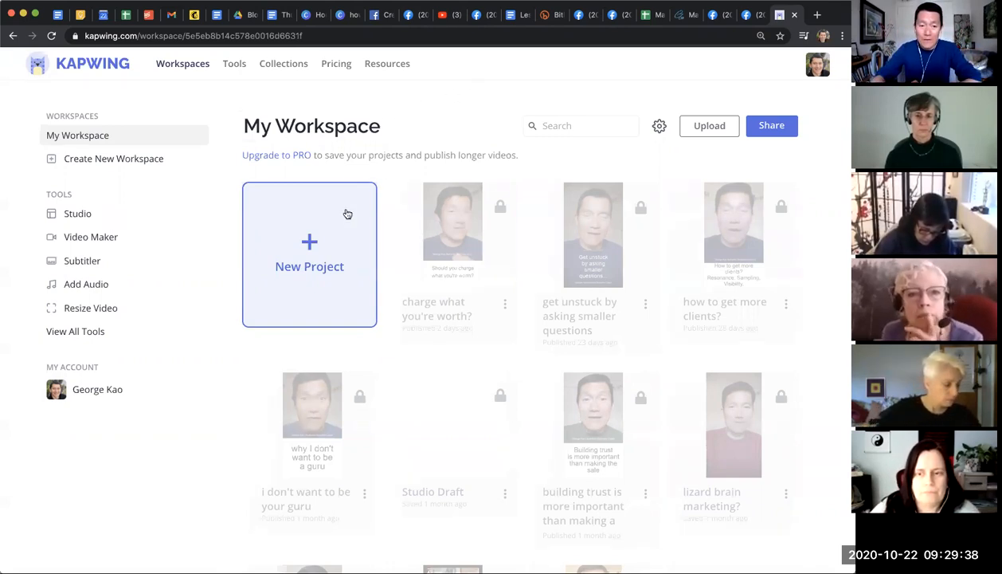
Start a new project from the My Workspace card
{"action": "left_click", "coordinate": [309, 255]}
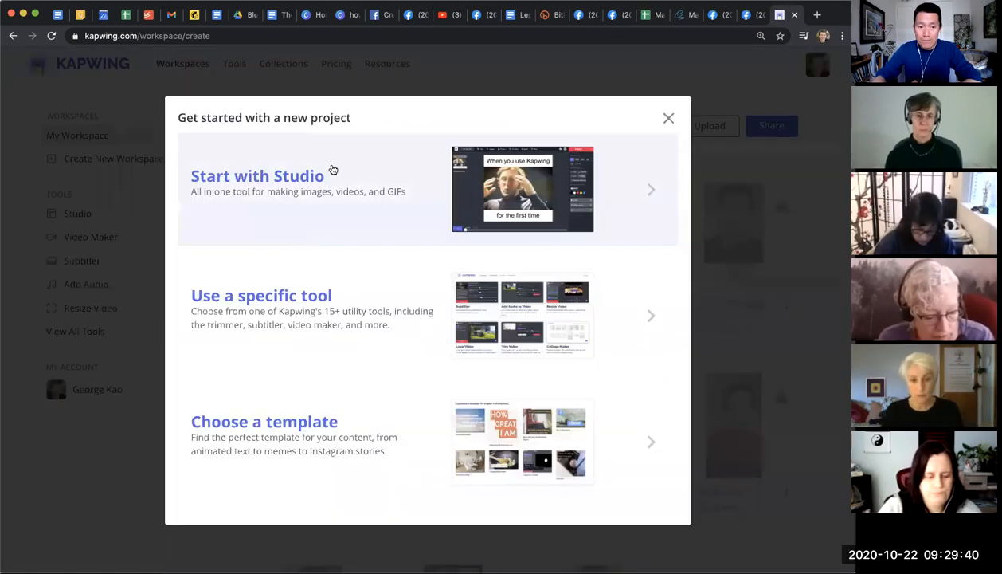
{"action": "mouse_move", "coordinate": [363, 318]}
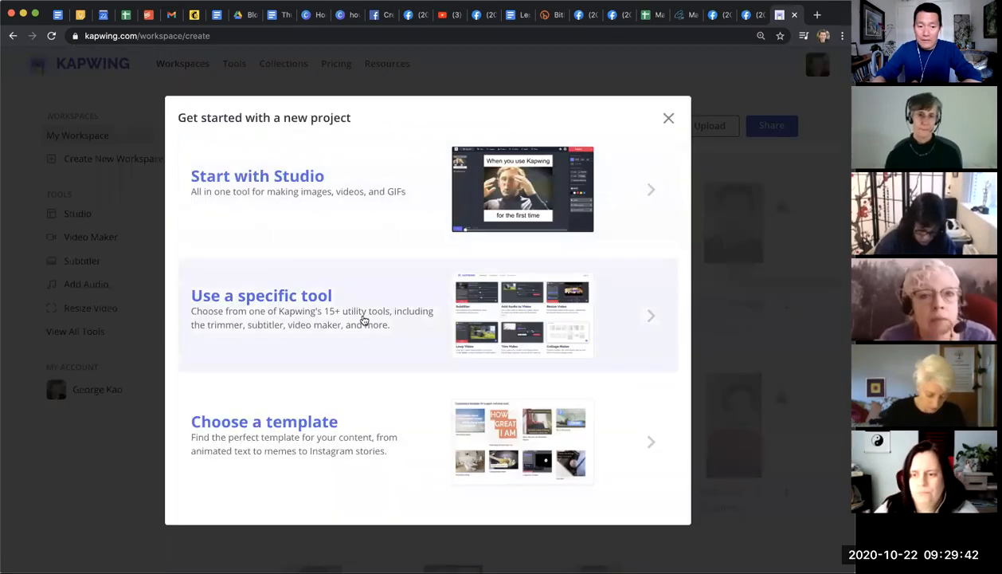
{"action": "mouse_move", "coordinate": [420, 440]}
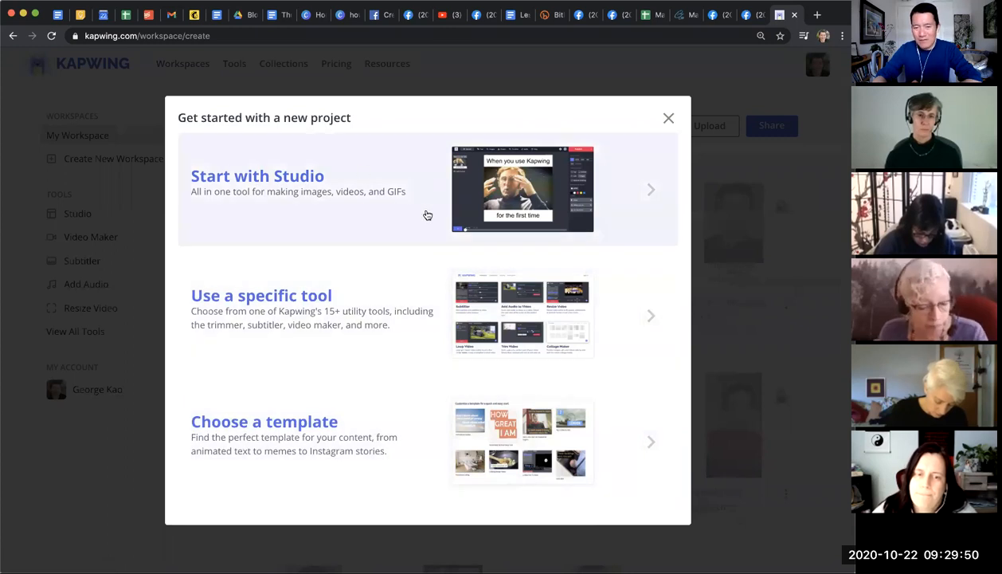
{"action": "mouse_move", "coordinate": [381, 204]}
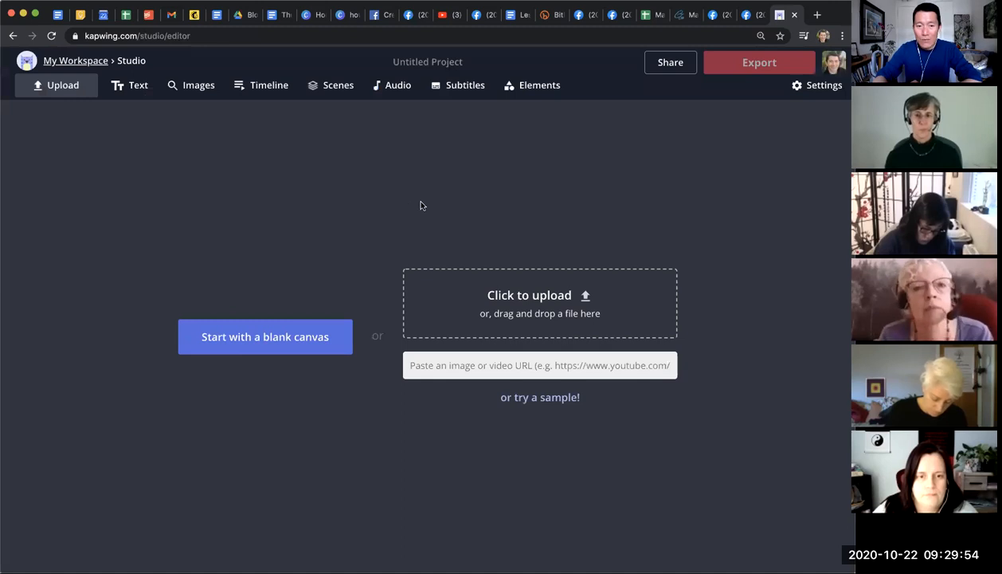
{"action": "mouse_move", "coordinate": [529, 300]}
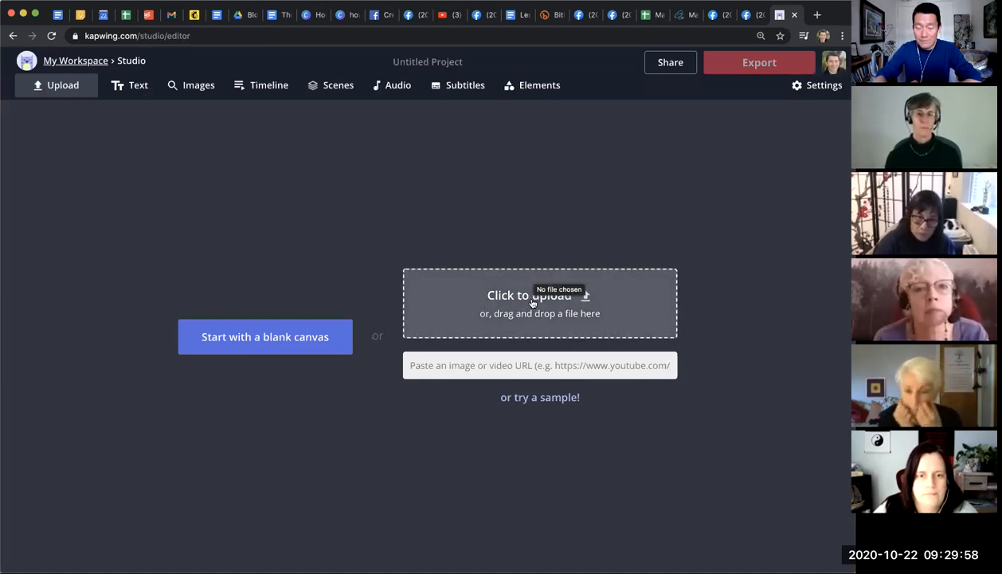
{"action": "mouse_move", "coordinate": [149, 140]}
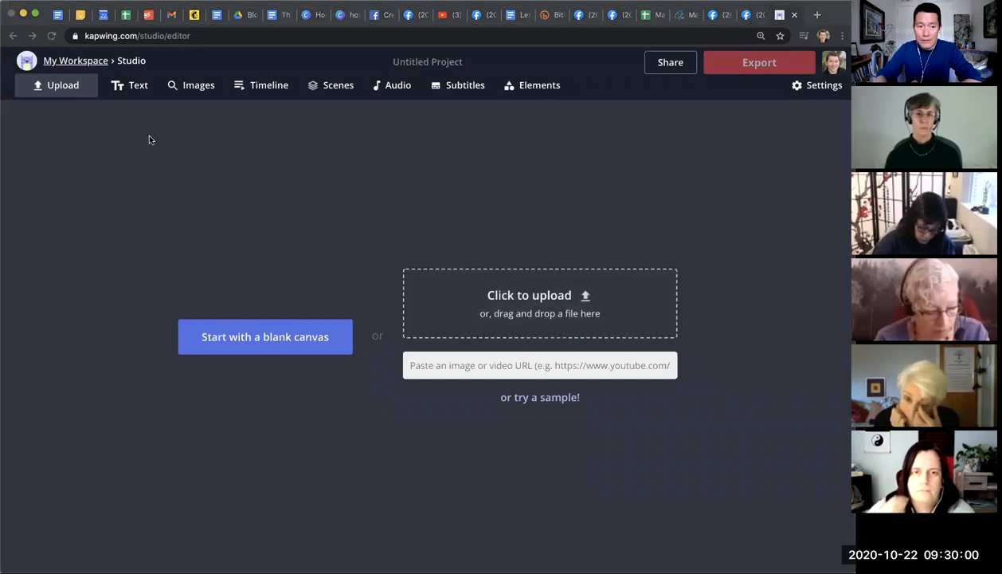
{"action": "mouse_move", "coordinate": [475, 129]}
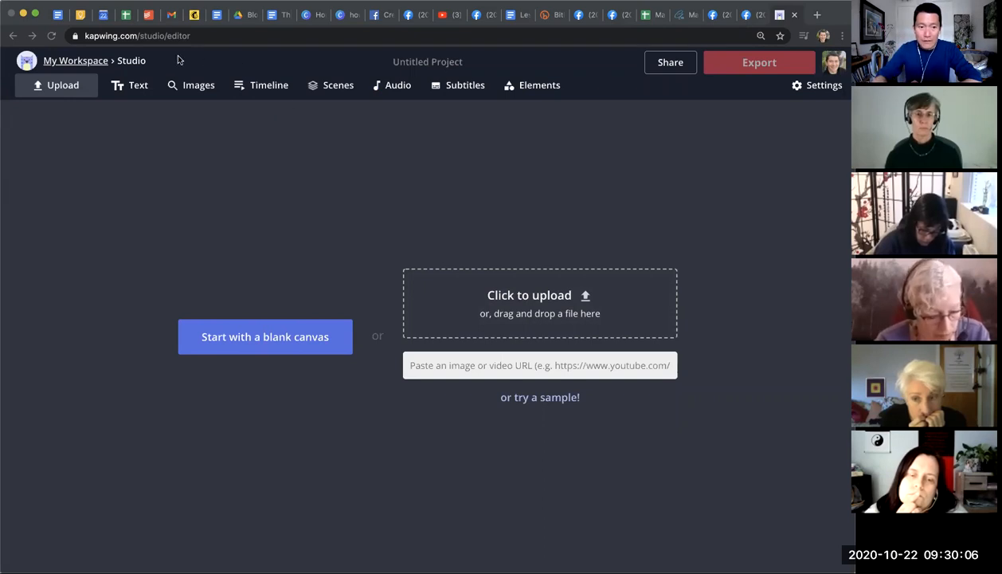
{"action": "mouse_move", "coordinate": [207, 199]}
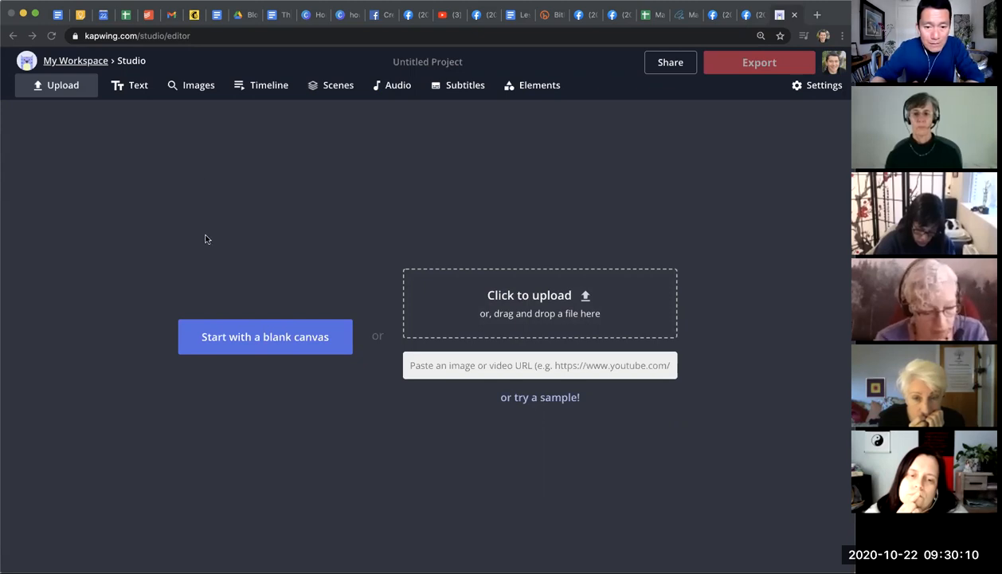
{"action": "mouse_move", "coordinate": [466, 233]}
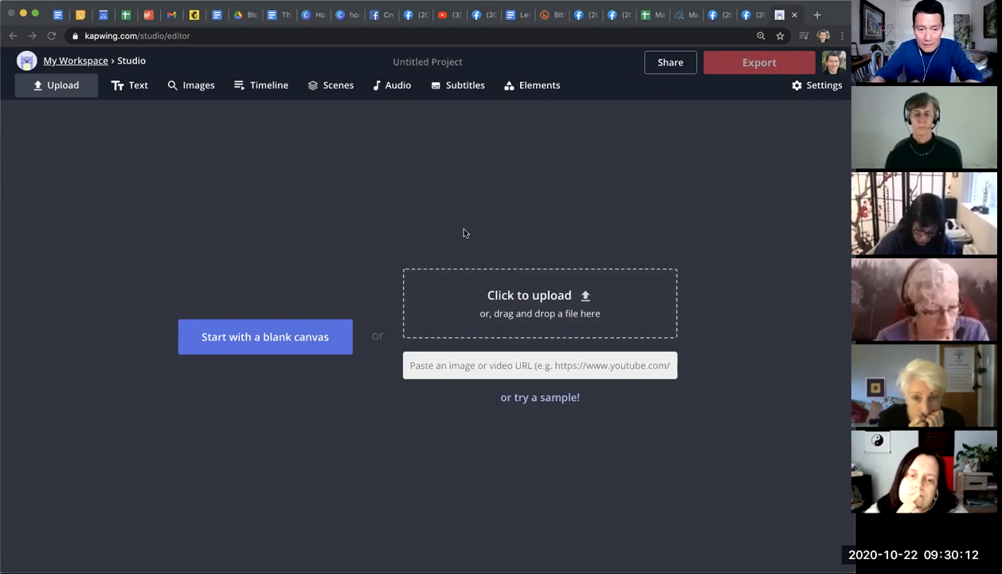
{"action": "mouse_move", "coordinate": [250, 319]}
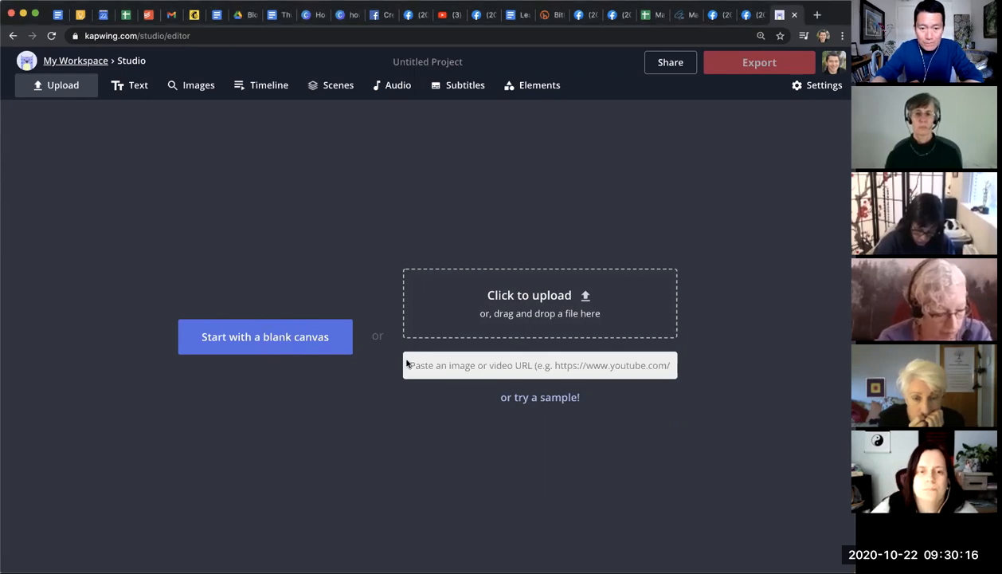
Upload the talking-head video and position it at the top of the 9:16 canvas
{"action": "left_click", "coordinate": [539, 295]}
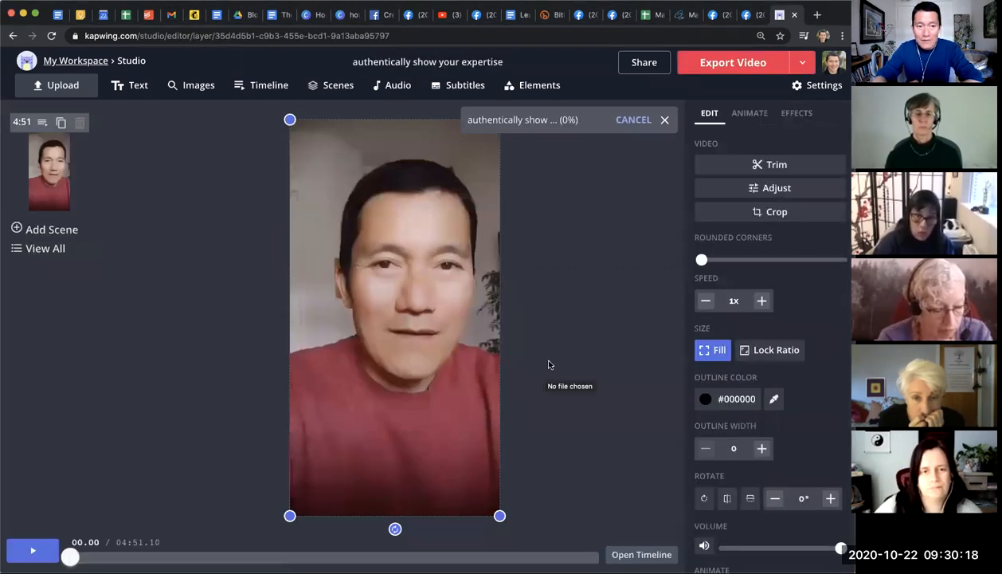
{"action": "mouse_move", "coordinate": [556, 311]}
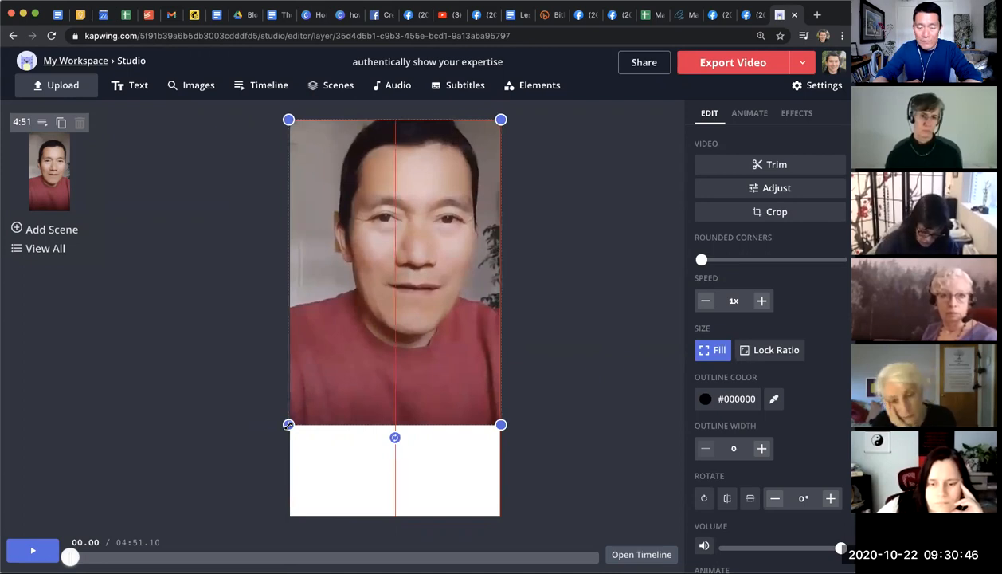
{"action": "left_click", "coordinate": [575, 333]}
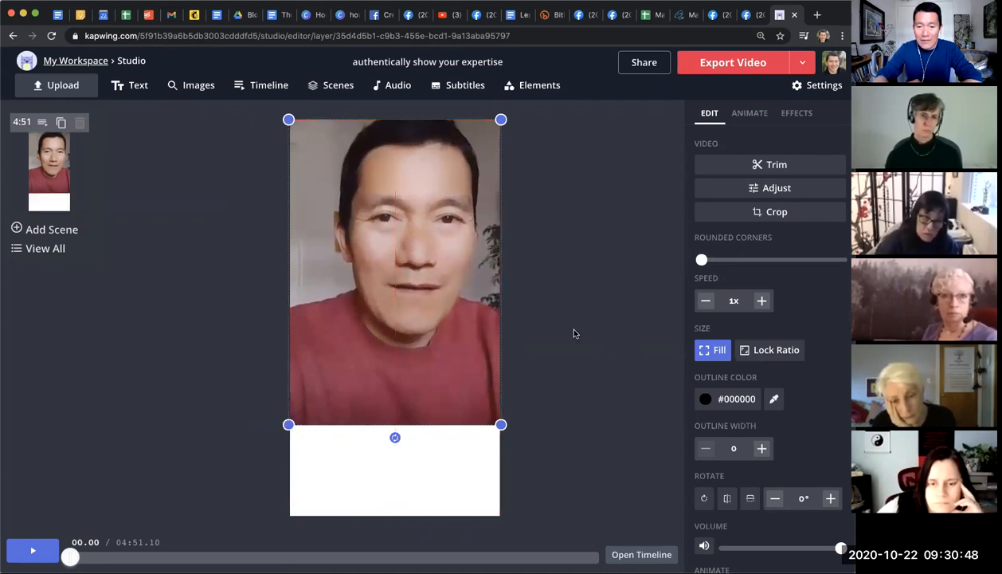
{"action": "left_click", "coordinate": [574, 333]}
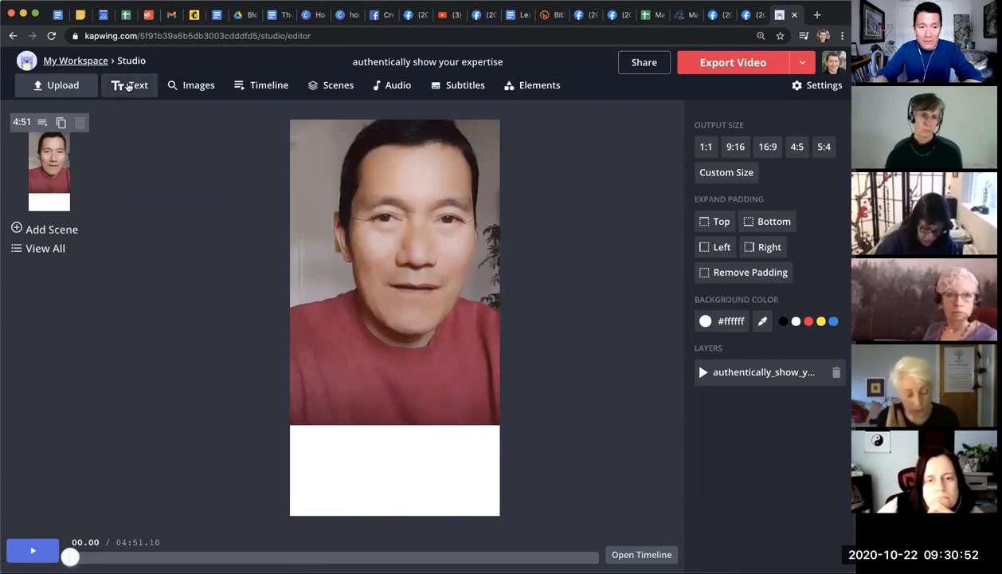
Add a text layer and move it into the white band below the video
{"action": "left_click", "coordinate": [129, 86]}
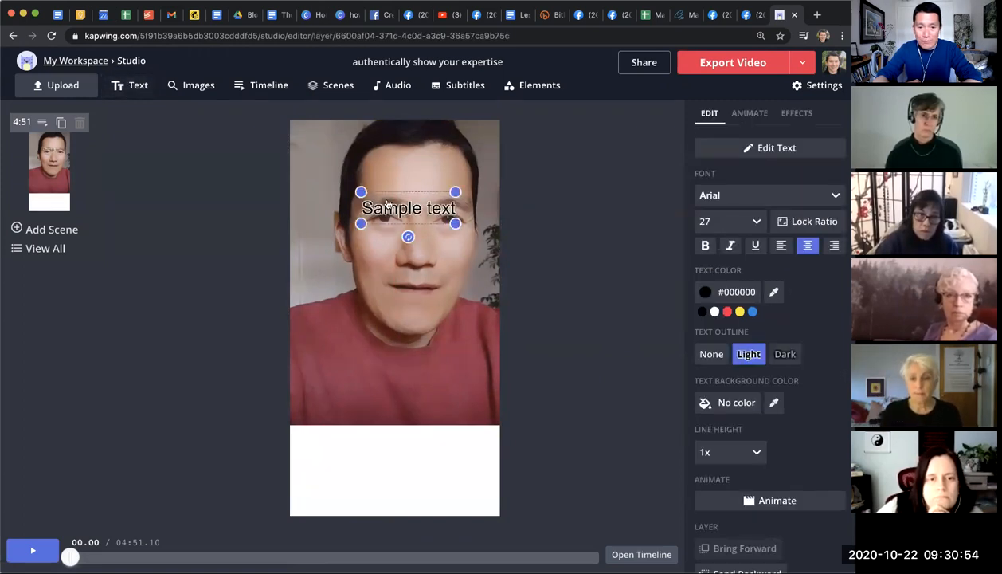
{"action": "left_click_drag", "start_coordinate": [408, 207], "coordinate": [405, 245]}
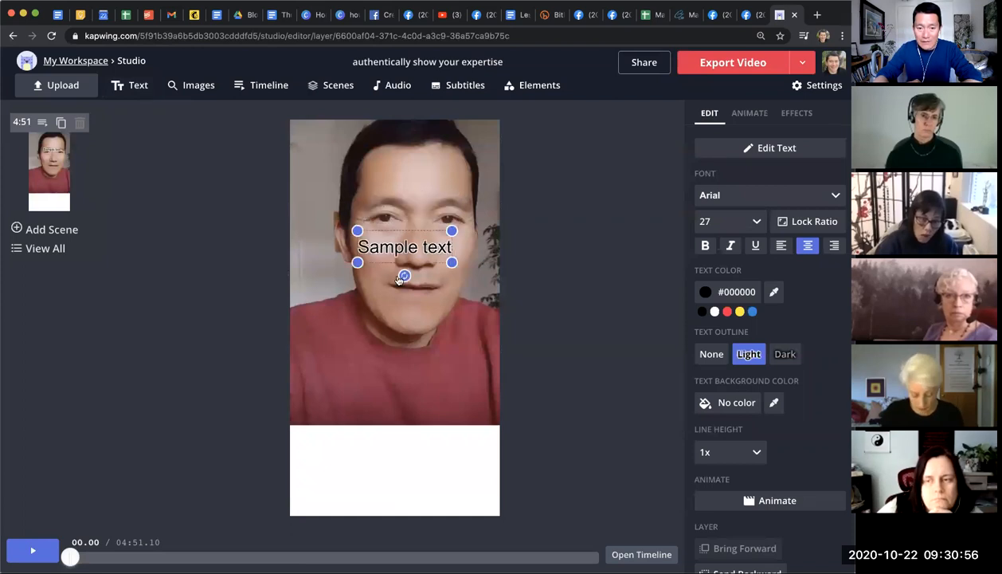
{"action": "left_click_drag", "start_coordinate": [404, 245], "coordinate": [354, 457]}
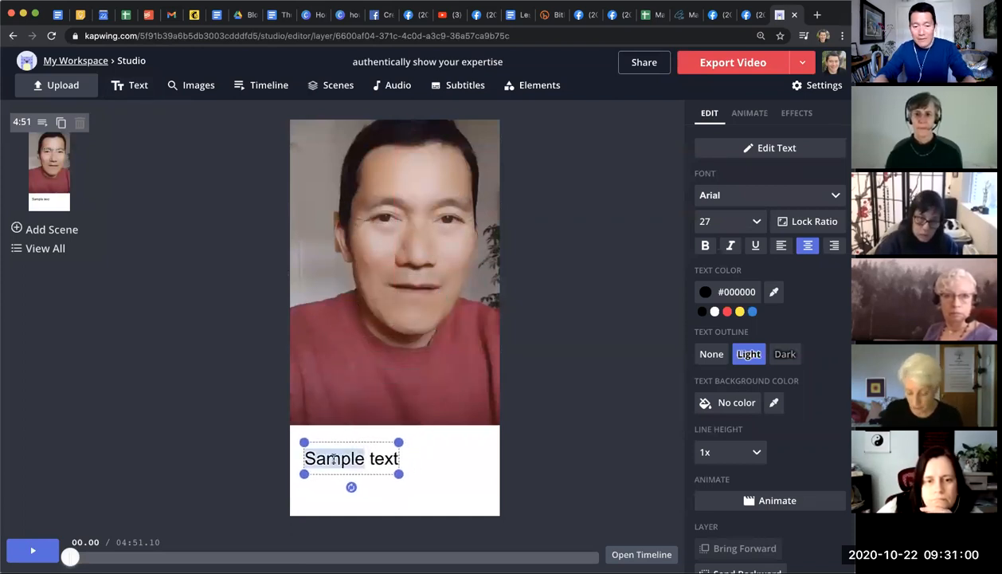
Write the caption "How to authetically show your expertise" and finish editing
{"action": "type", "text": "Authentical"}
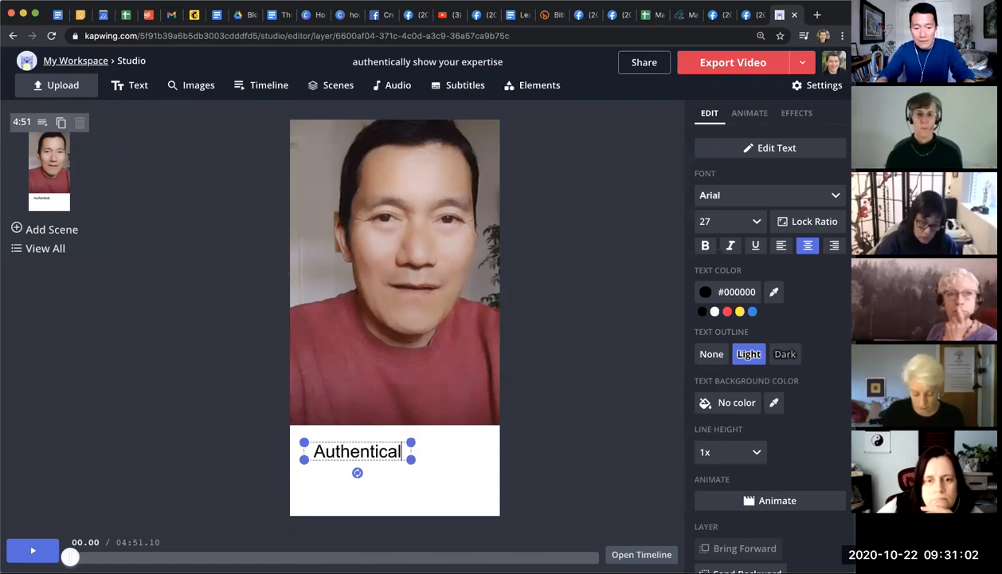
{"action": "type", "text": "How to aut"}
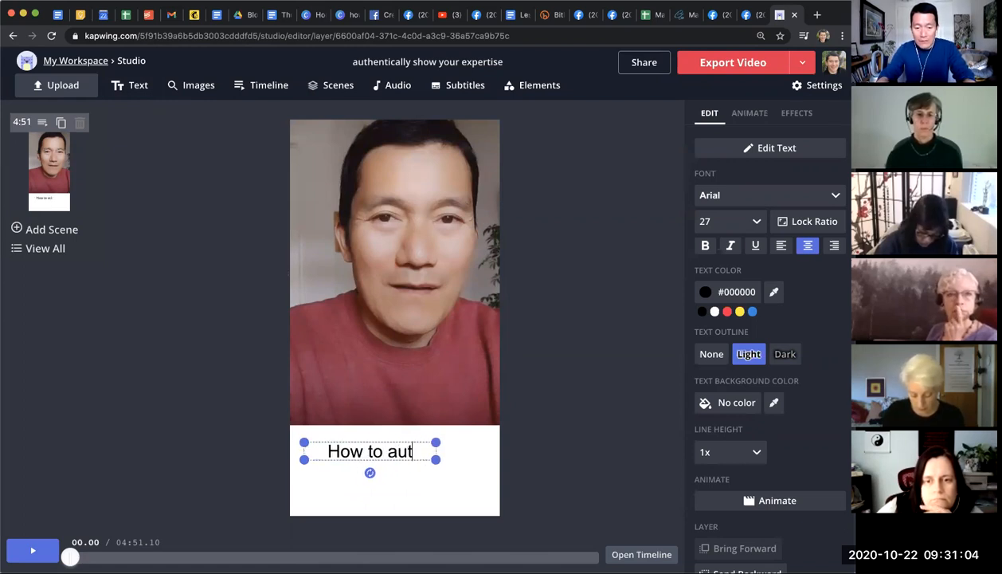
{"action": "type", "text": "h"}
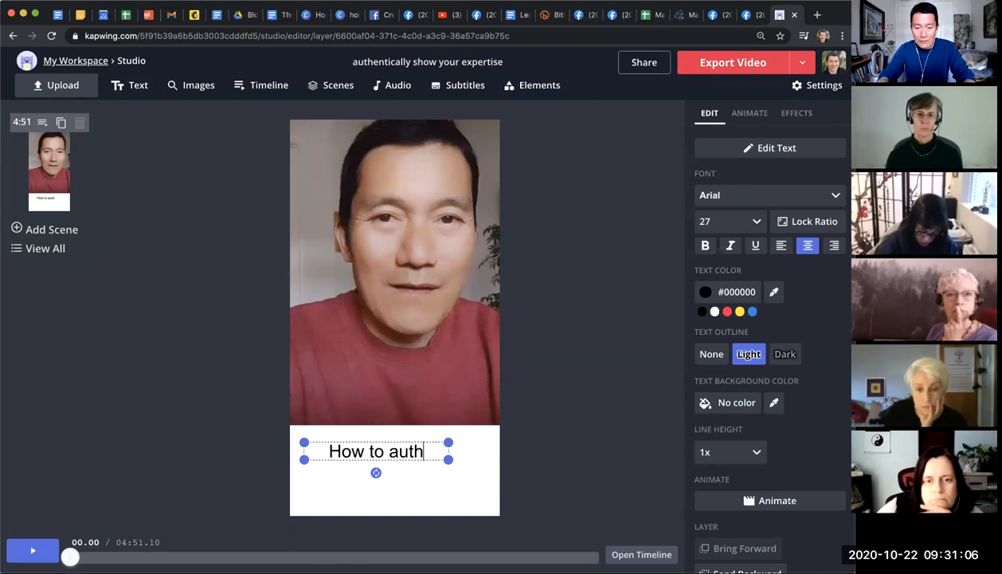
{"action": "type", "text": "entically"}
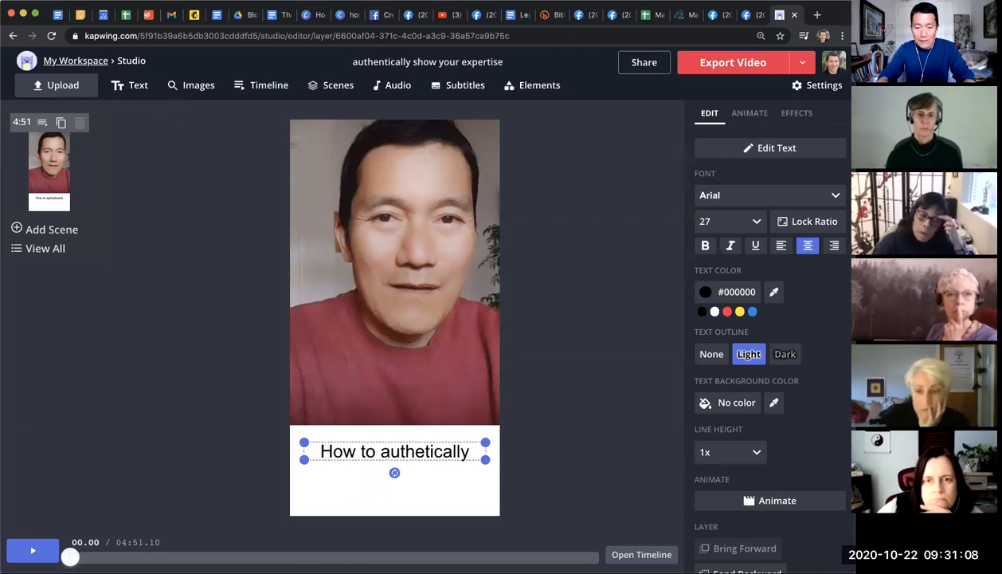
{"action": "type", "text": "show your expe"}
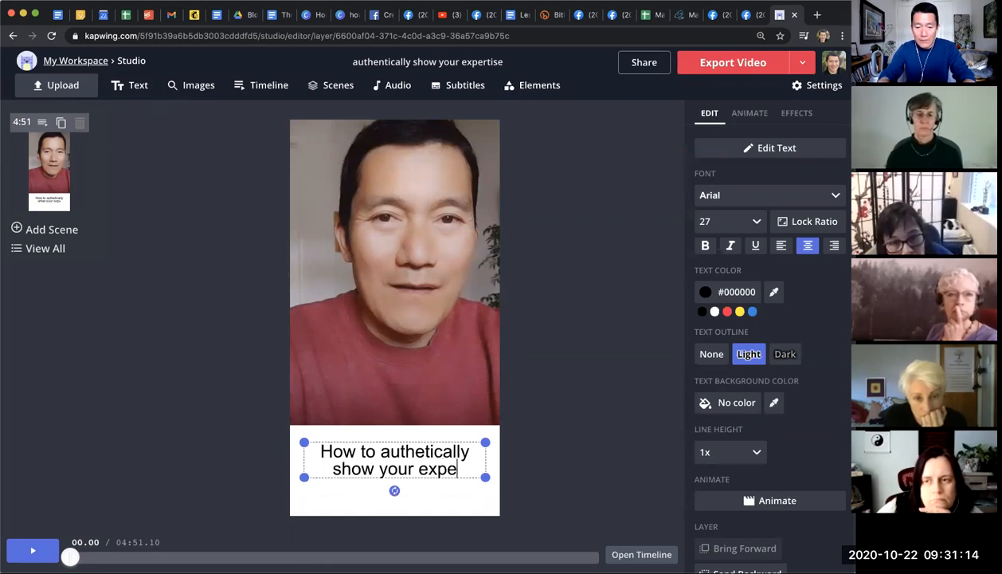
{"action": "left_click", "coordinate": [547, 472]}
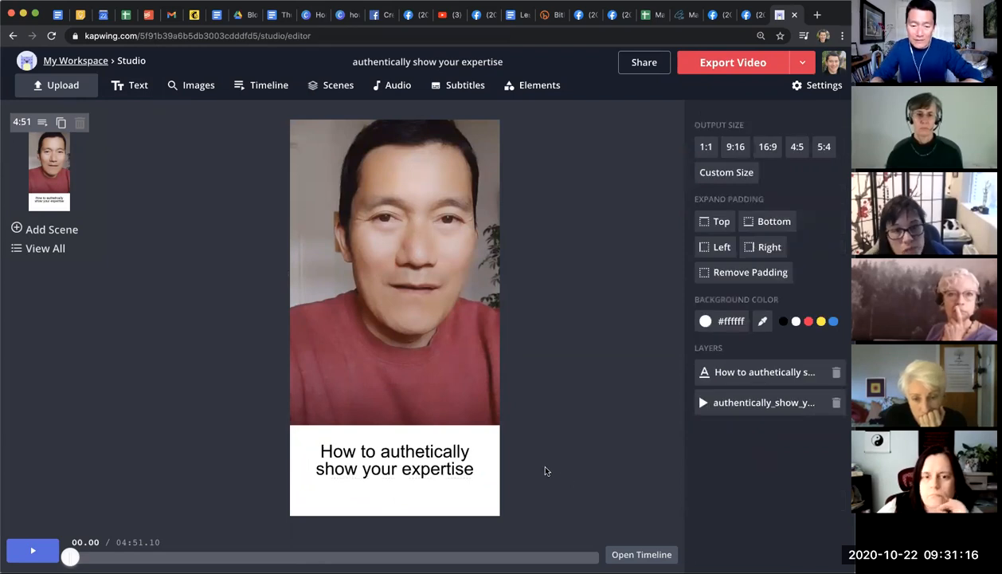
{"action": "mouse_move", "coordinate": [293, 505]}
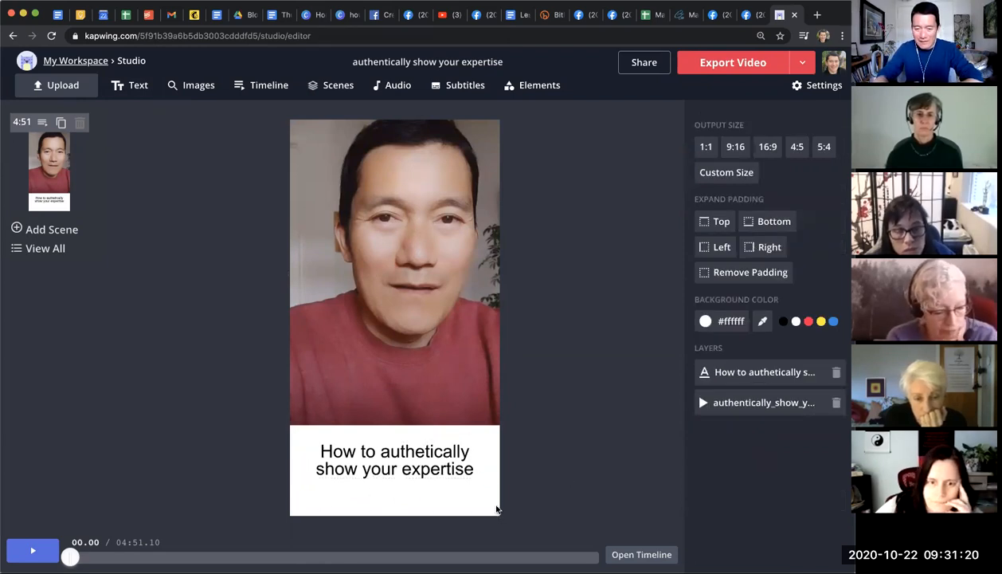
Keep the caption unbolded with Text Outline set to None, centred back in the white band
{"action": "left_click", "coordinate": [396, 458]}
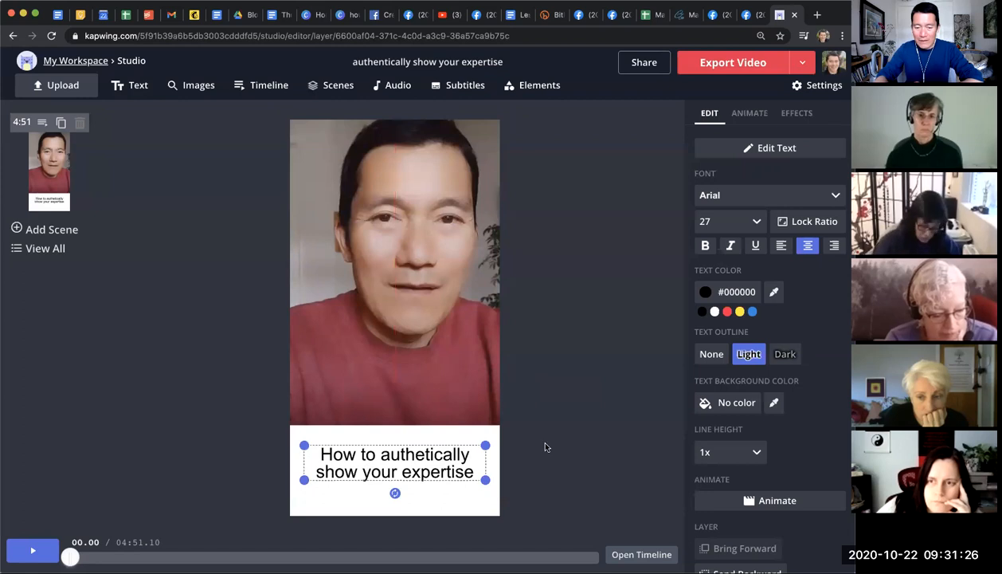
{"action": "mouse_move", "coordinate": [364, 470]}
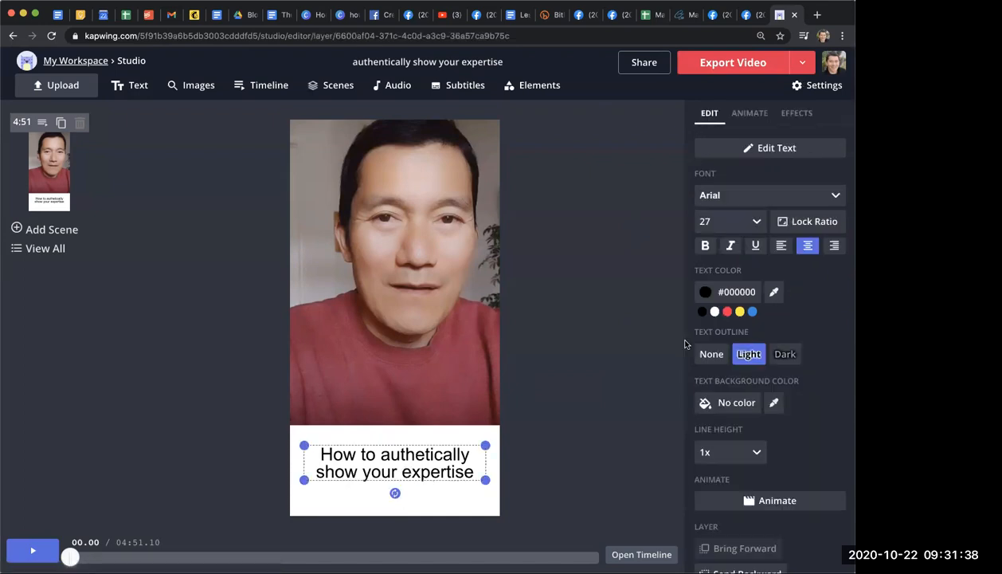
{"action": "mouse_move", "coordinate": [736, 194]}
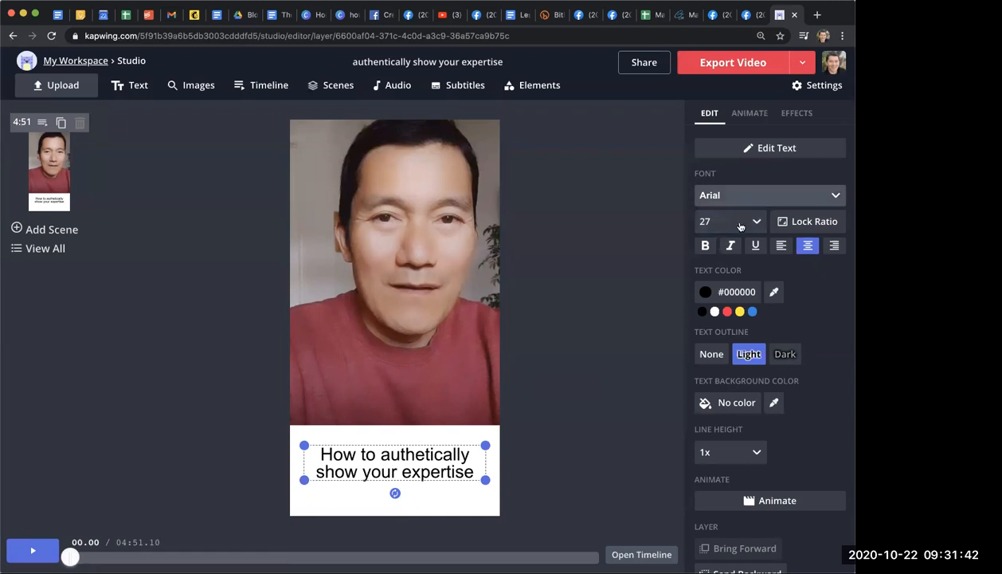
{"action": "left_click", "coordinate": [704, 246]}
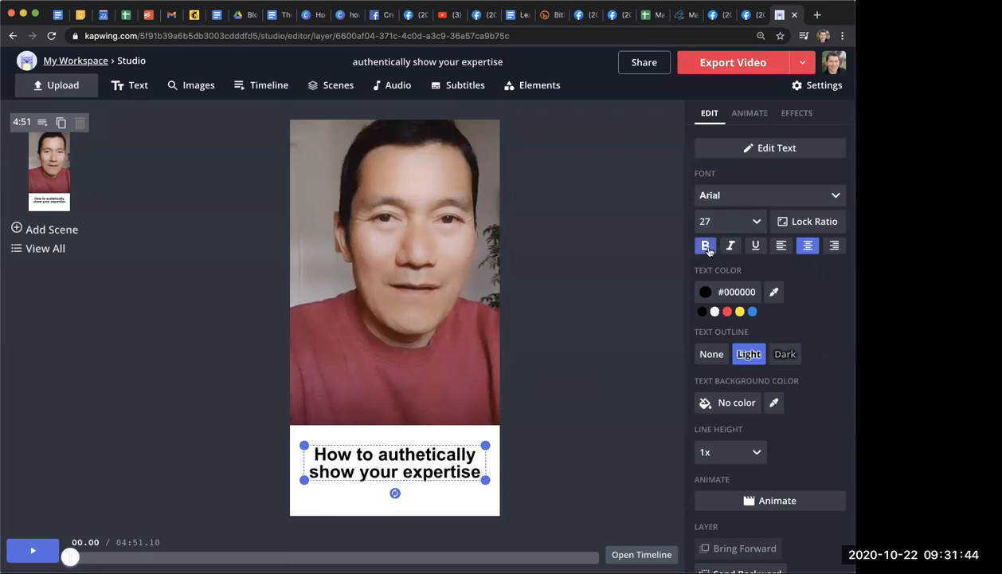
{"action": "left_click", "coordinate": [704, 245]}
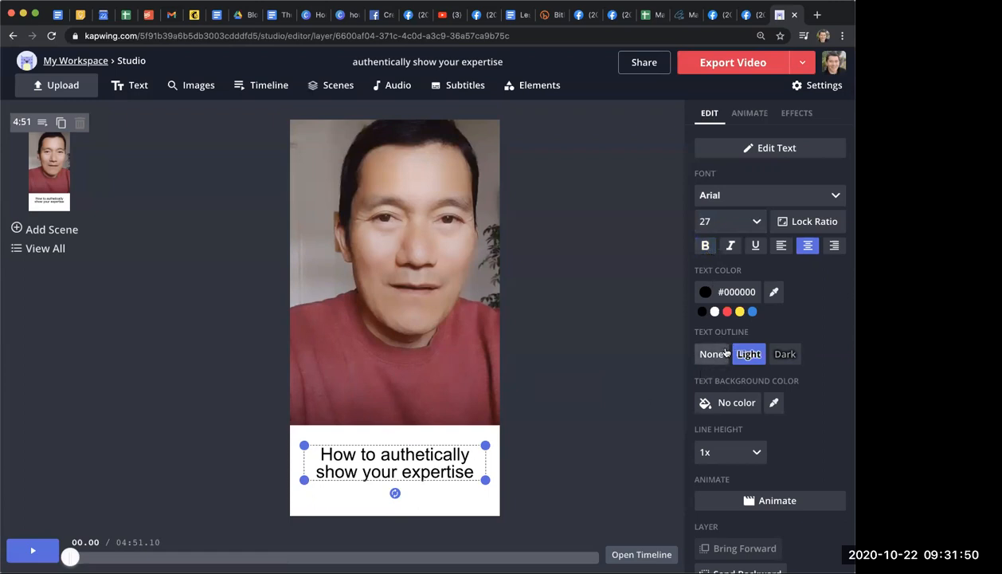
{"action": "left_click", "coordinate": [710, 354]}
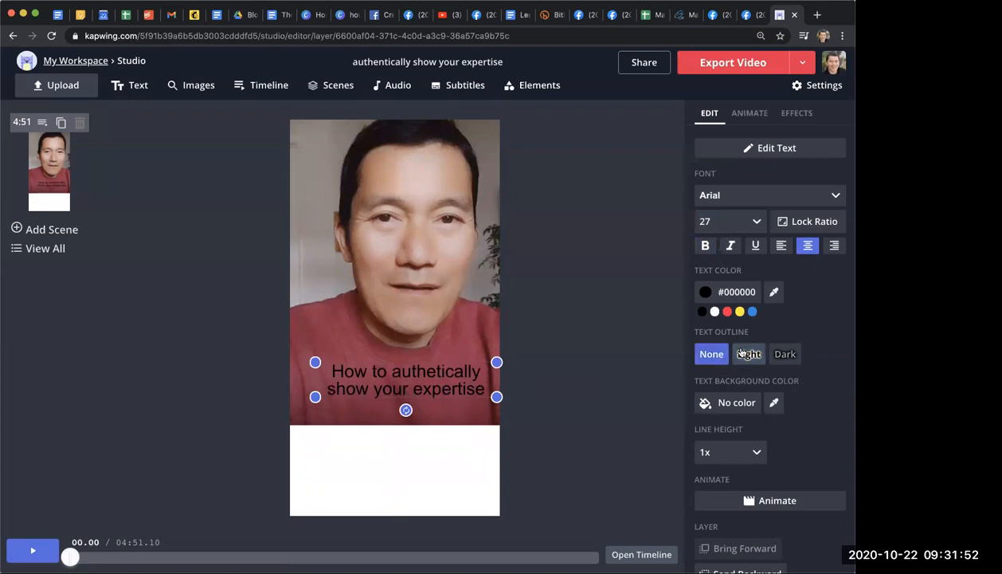
{"action": "left_click", "coordinate": [784, 354]}
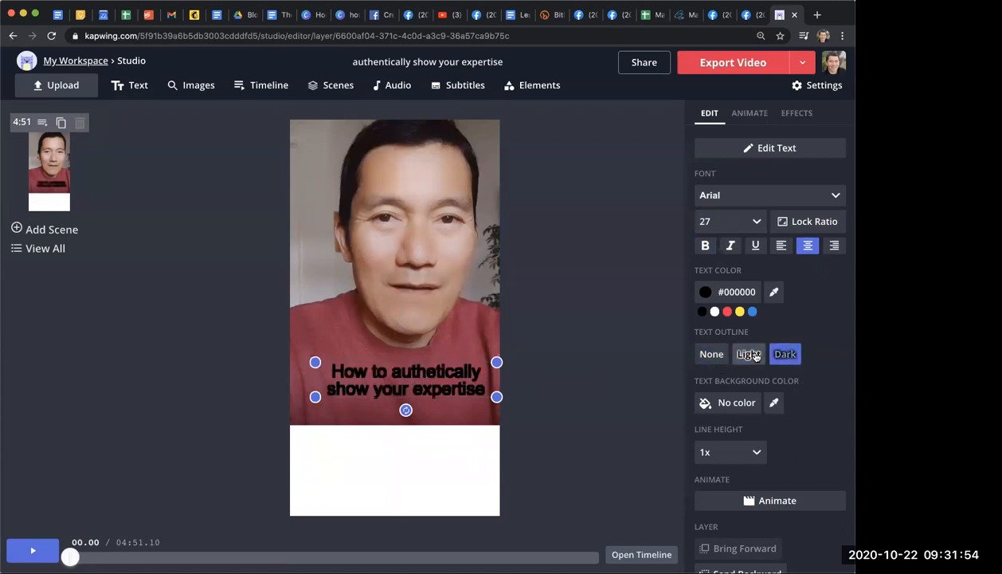
{"action": "left_click", "coordinate": [711, 353]}
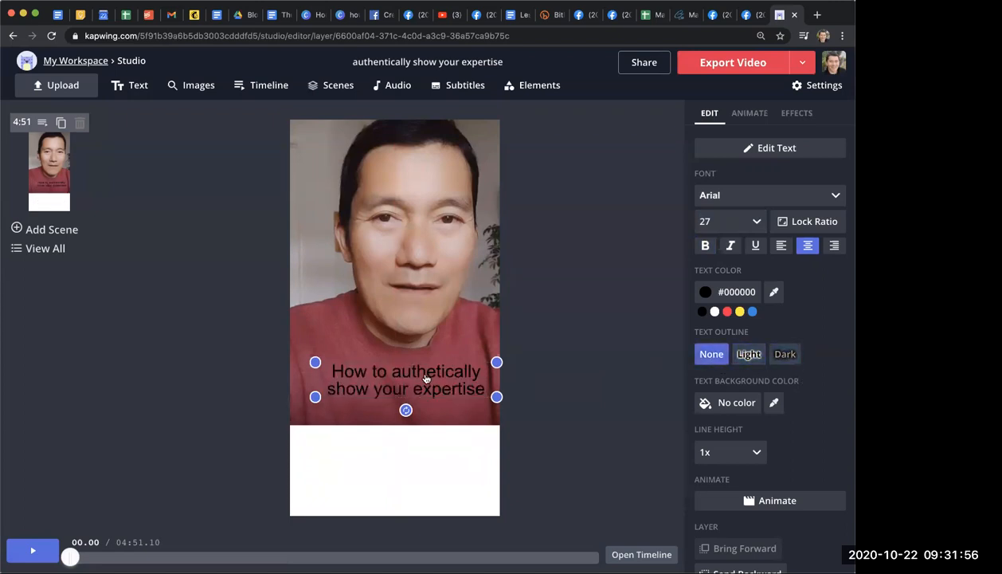
{"action": "left_click_drag", "start_coordinate": [405, 379], "coordinate": [395, 465]}
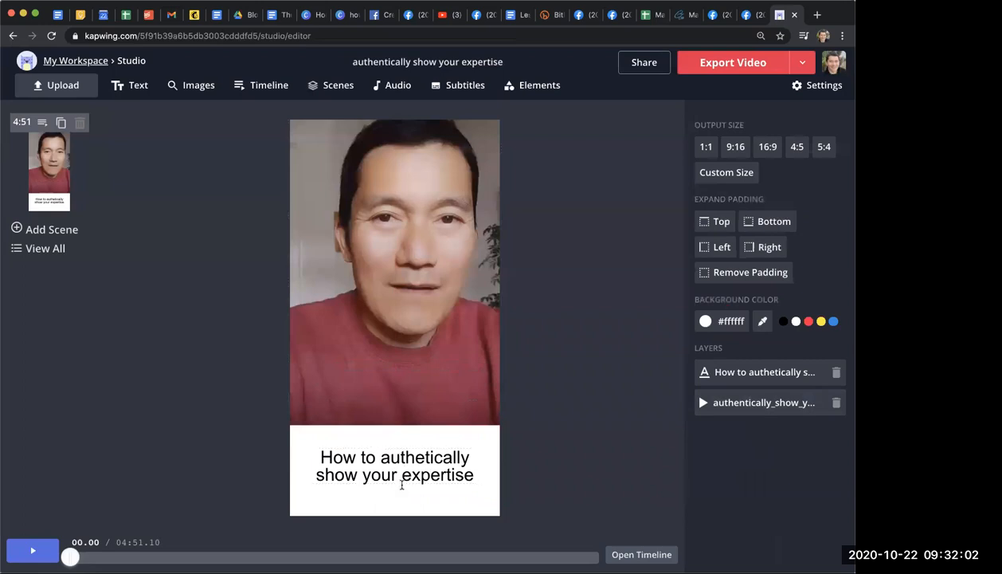
Set the caption's line height to 1.15x after trying 1.5x
{"action": "left_click", "coordinate": [395, 465]}
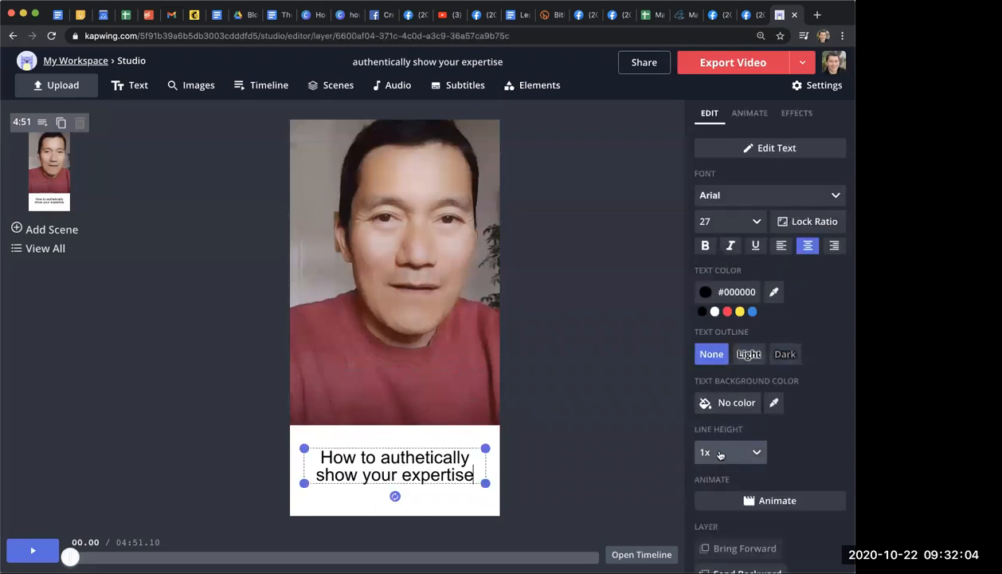
{"action": "left_click", "coordinate": [730, 452]}
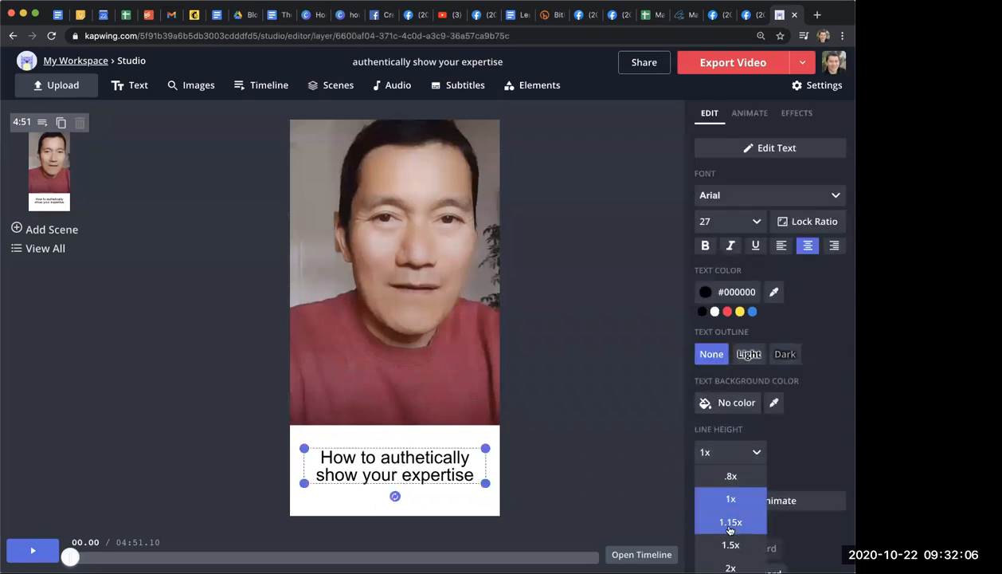
{"action": "left_click", "coordinate": [730, 523]}
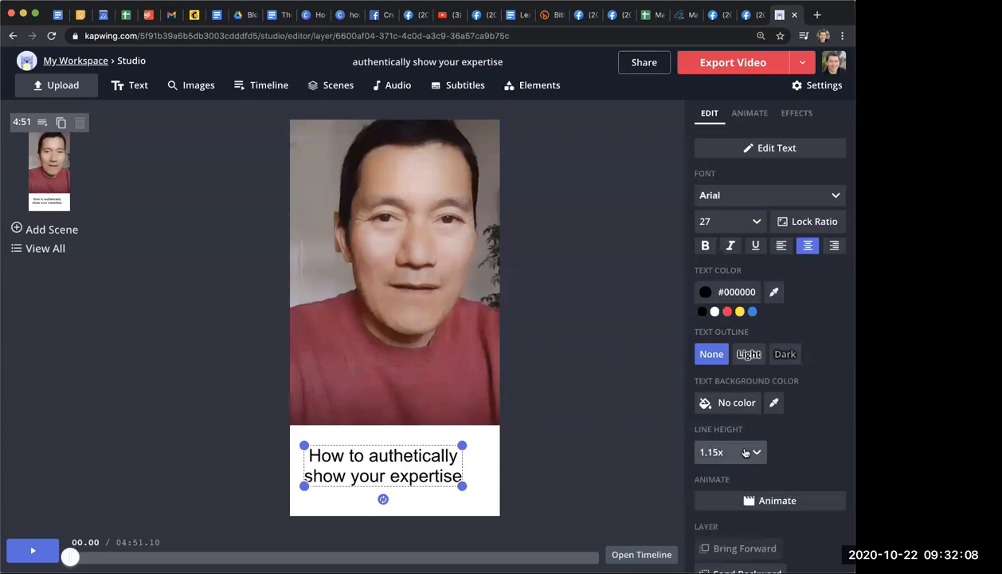
{"action": "left_click", "coordinate": [730, 453]}
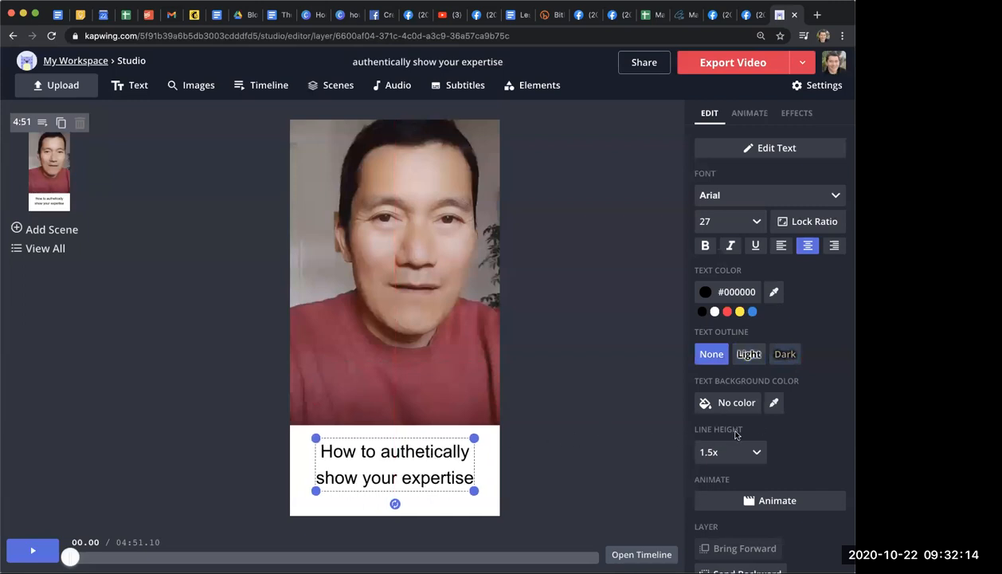
{"action": "left_click", "coordinate": [730, 452]}
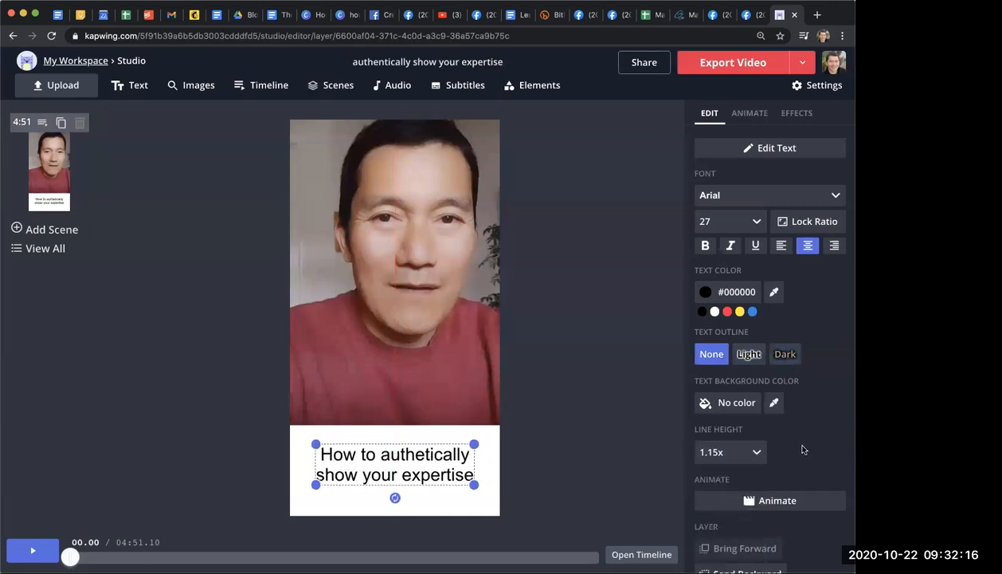
{"action": "scroll", "scroll_direction": "down", "scroll_amount": 3}
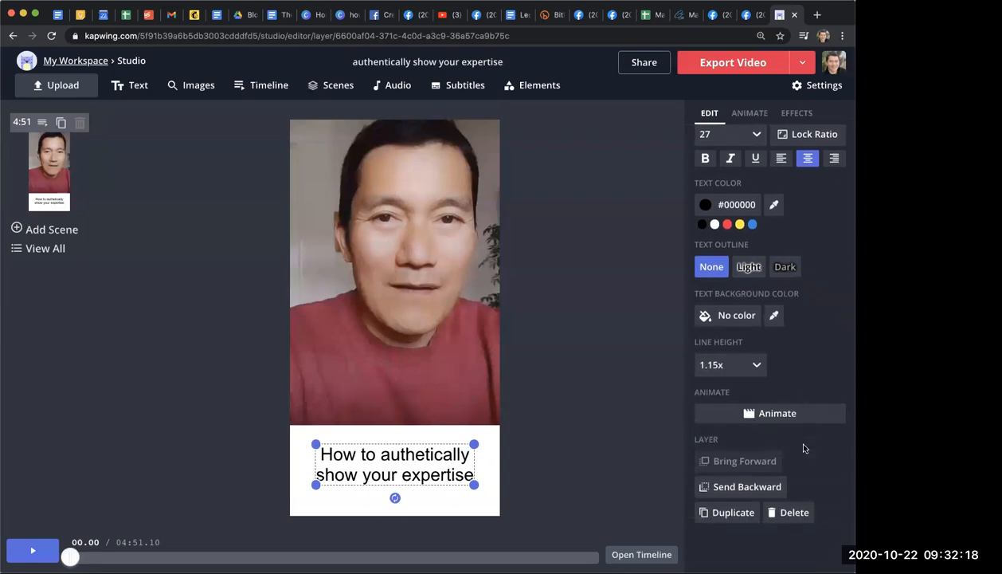
{"action": "mouse_move", "coordinate": [739, 487]}
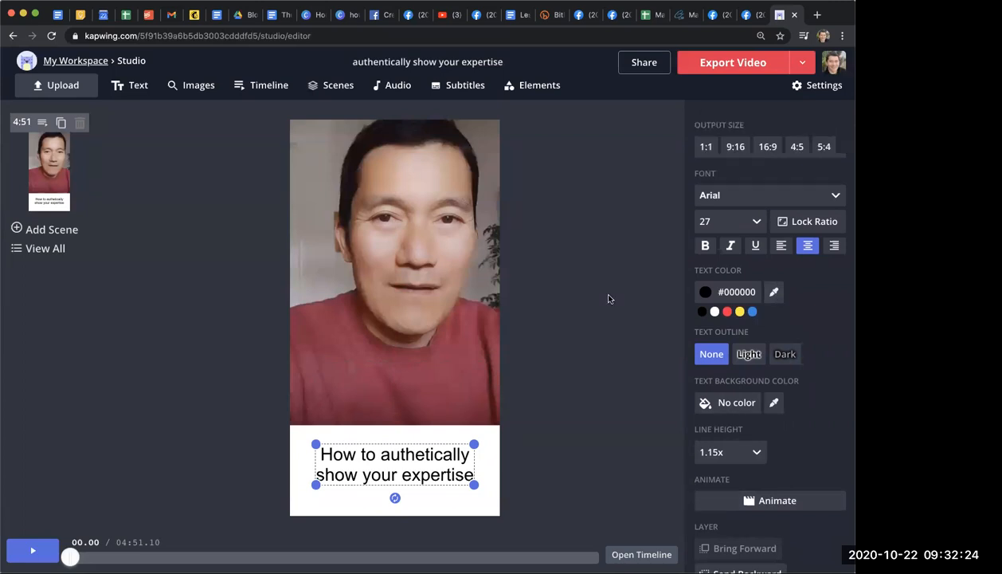
Add a second text layer just above the caption band with no outline
{"action": "left_click", "coordinate": [360, 411]}
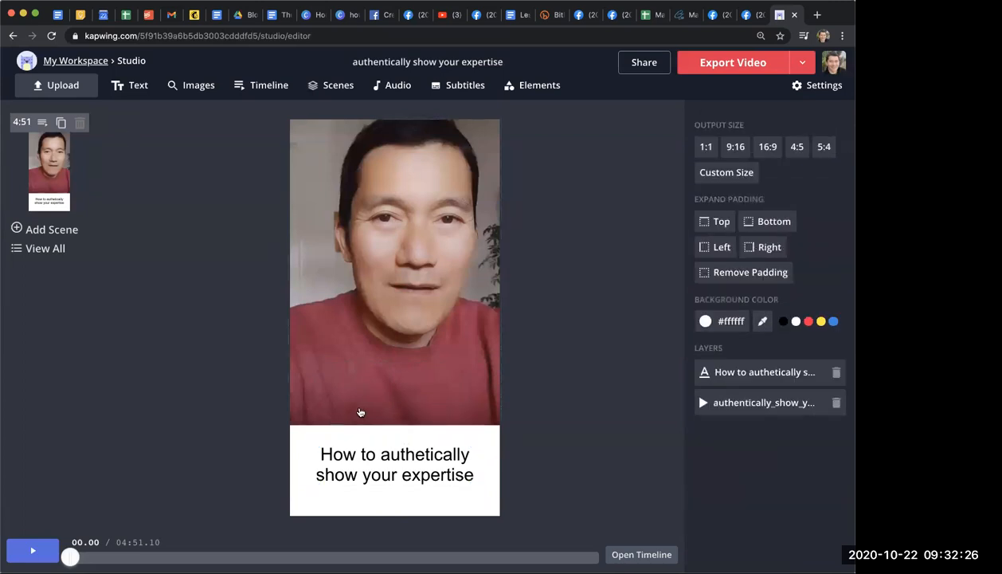
{"action": "left_click", "coordinate": [138, 86]}
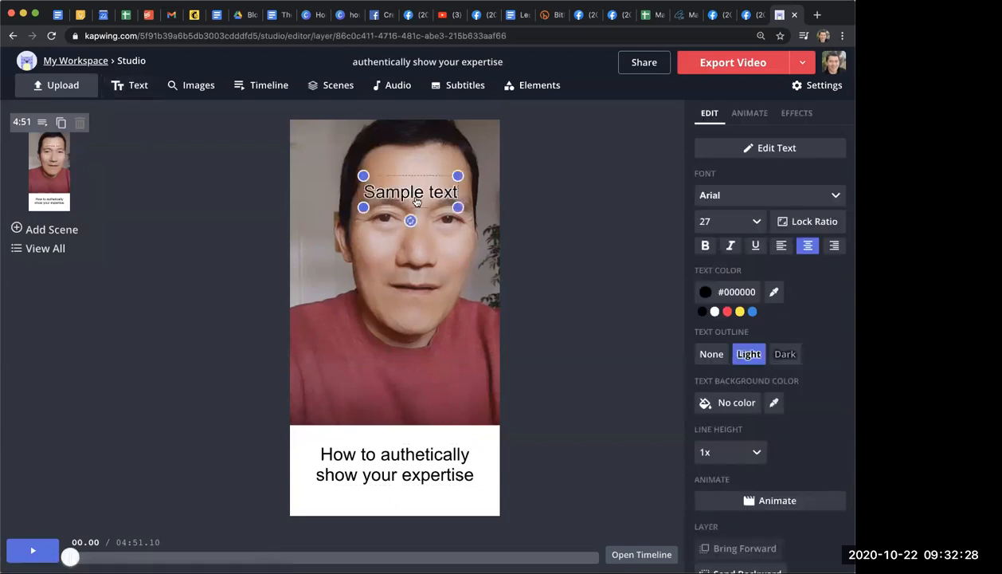
{"action": "left_click_drag", "start_coordinate": [411, 191], "coordinate": [347, 397]}
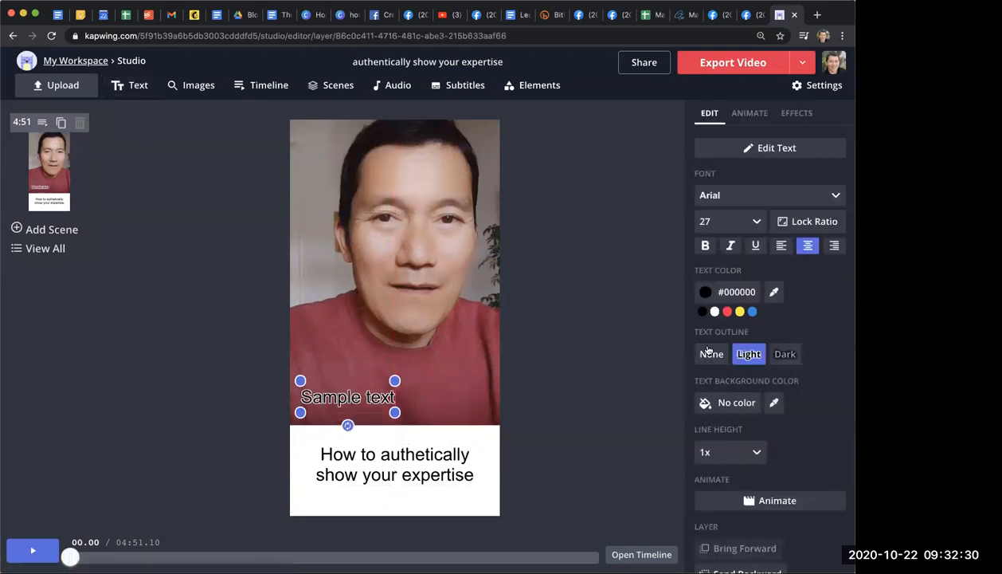
{"action": "left_click", "coordinate": [711, 354]}
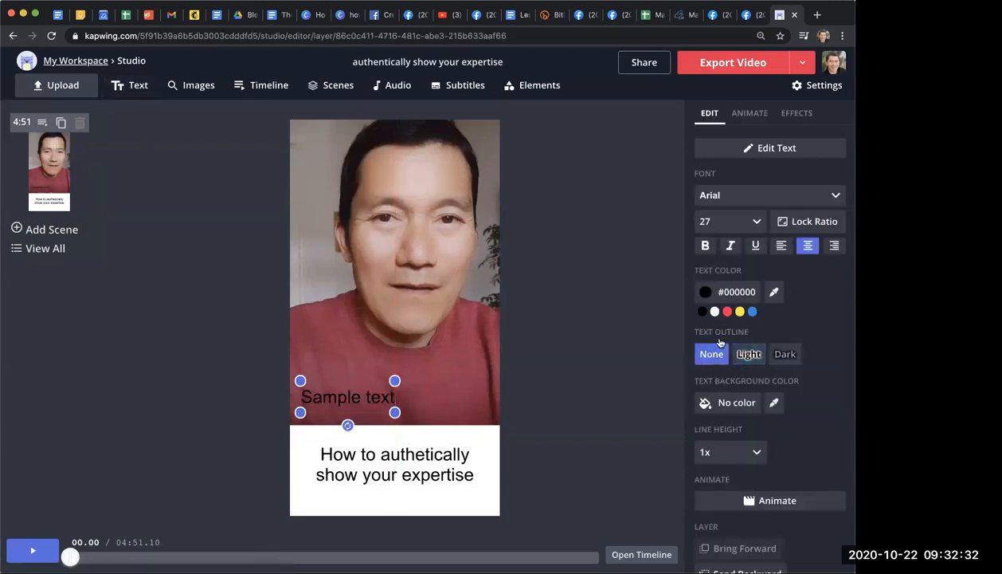
Make the credit line "George Kao Authentic Business Coach" white and smaller, font size 15
{"action": "left_click", "coordinate": [714, 310]}
{"action": "type", "text": "George Kao Authentic Business Coach"}
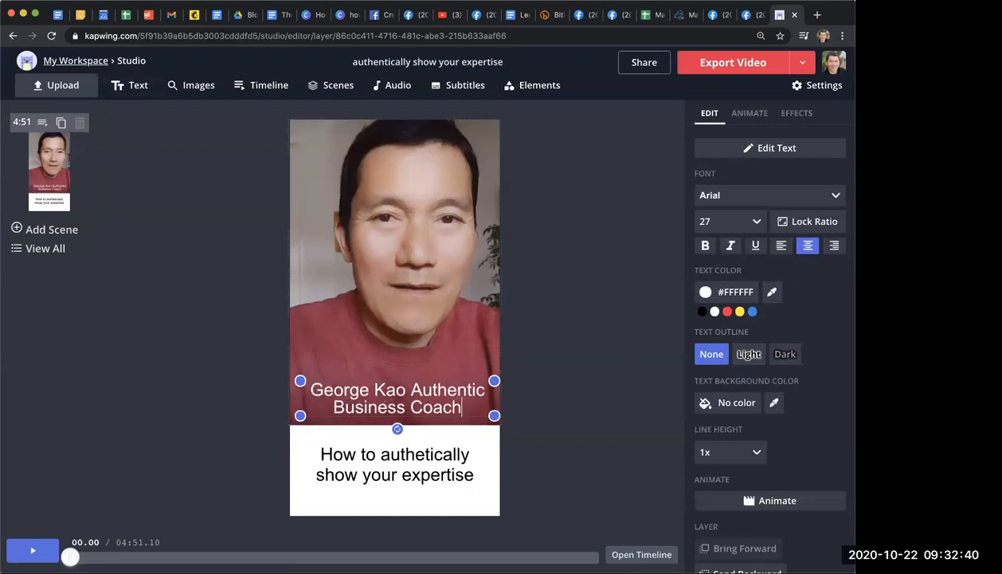
{"action": "left_click", "coordinate": [755, 220]}
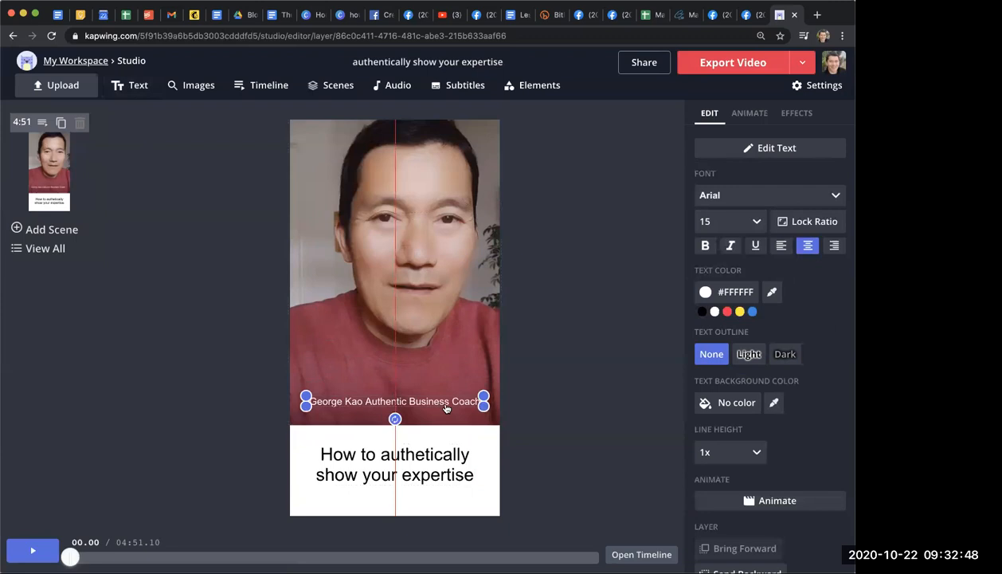
{"action": "left_click", "coordinate": [550, 384]}
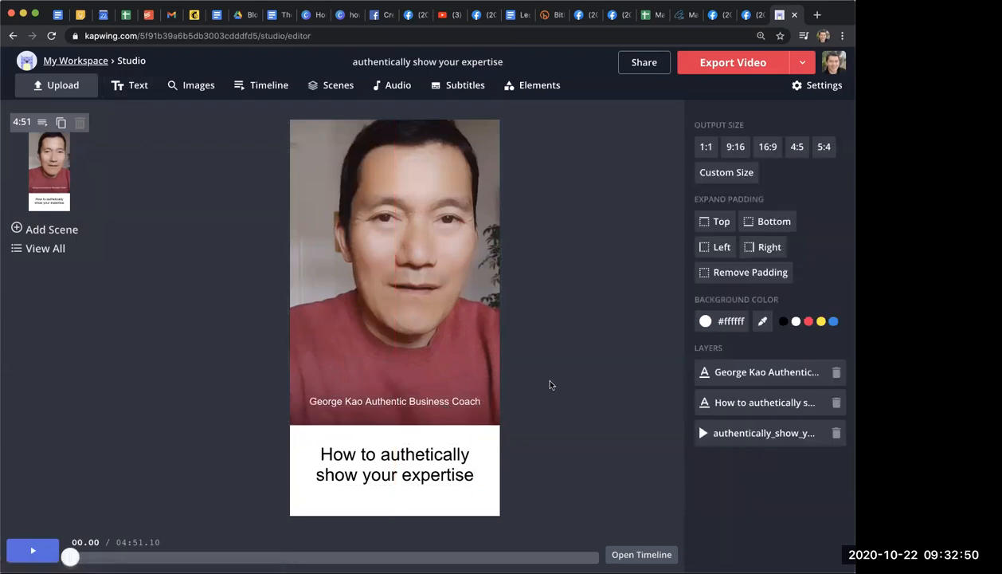
{"action": "mouse_move", "coordinate": [545, 274]}
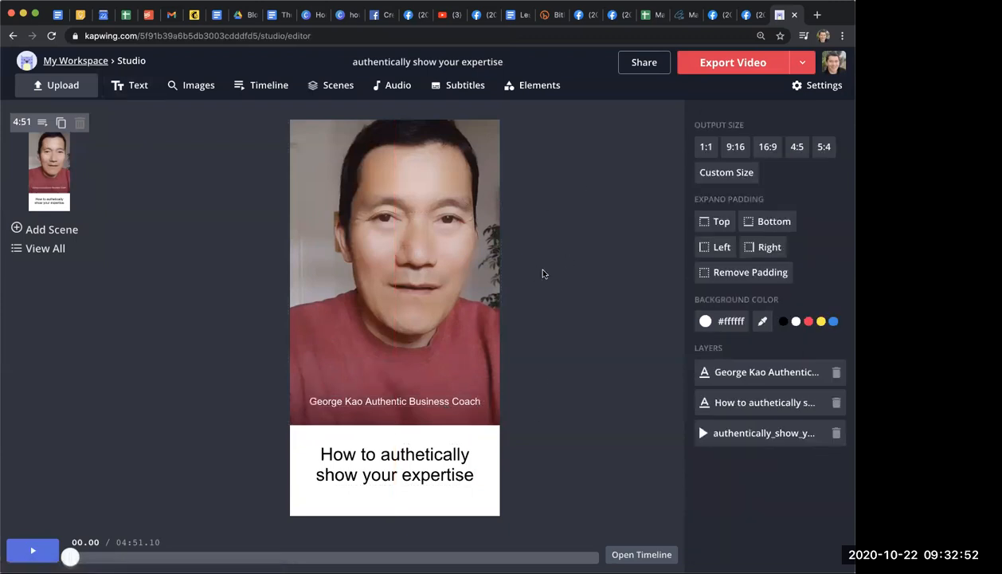
{"action": "mouse_move", "coordinate": [594, 185]}
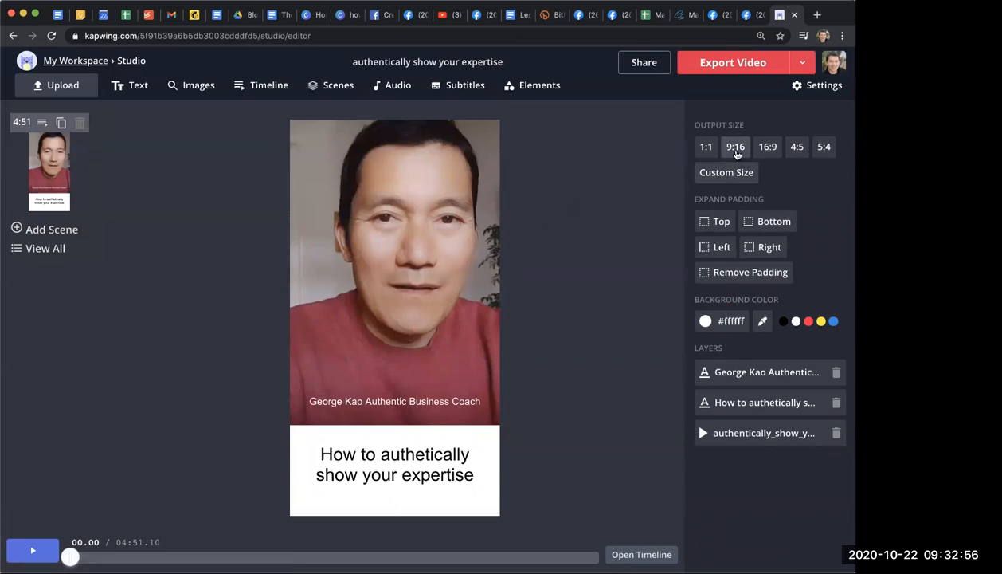
Keep the output size at 9:16 portrait after trying 16:9 landscape twice
{"action": "left_click", "coordinate": [736, 147]}
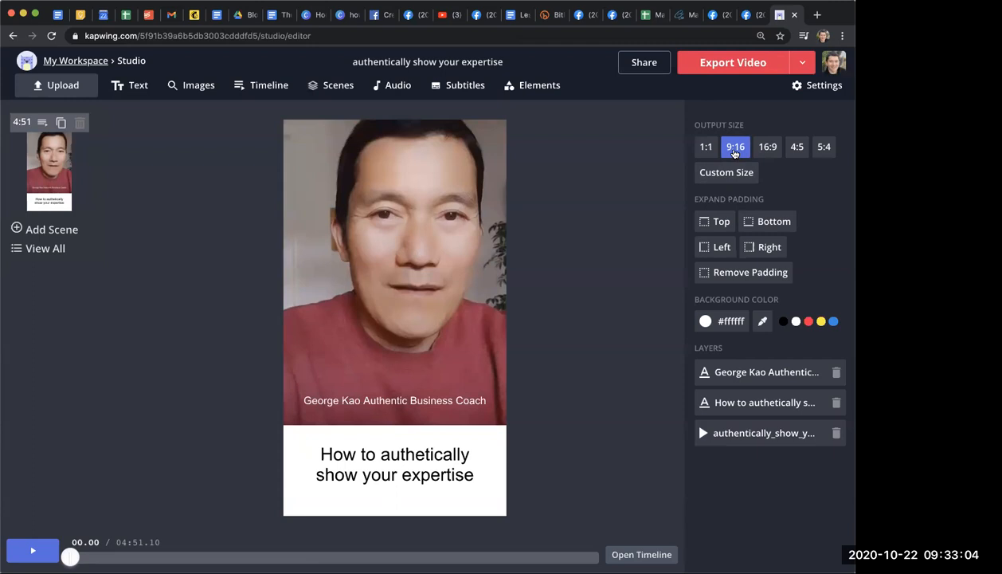
{"action": "mouse_move", "coordinate": [768, 147]}
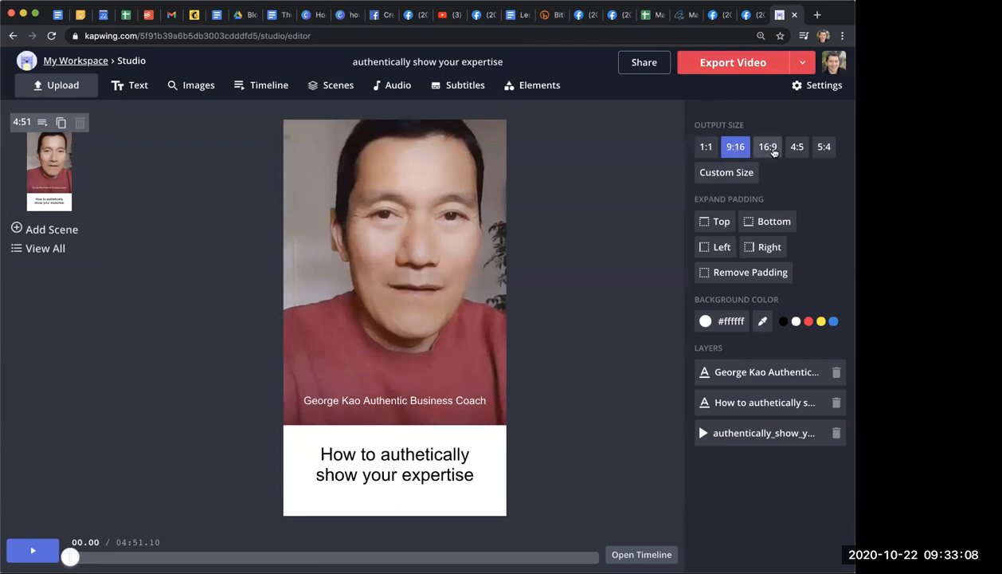
{"action": "left_click", "coordinate": [768, 147]}
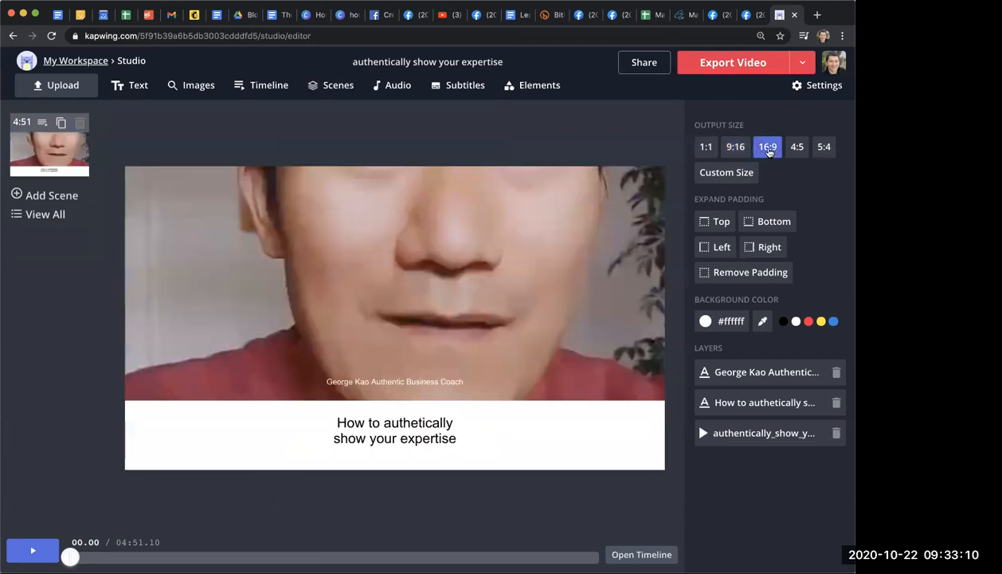
{"action": "left_click", "coordinate": [735, 147]}
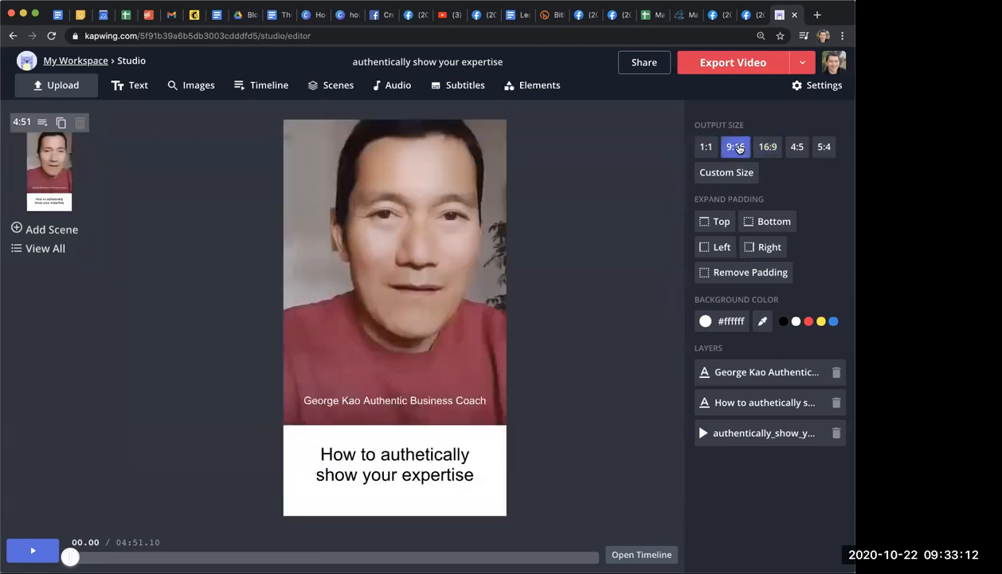
{"action": "left_click", "coordinate": [737, 147]}
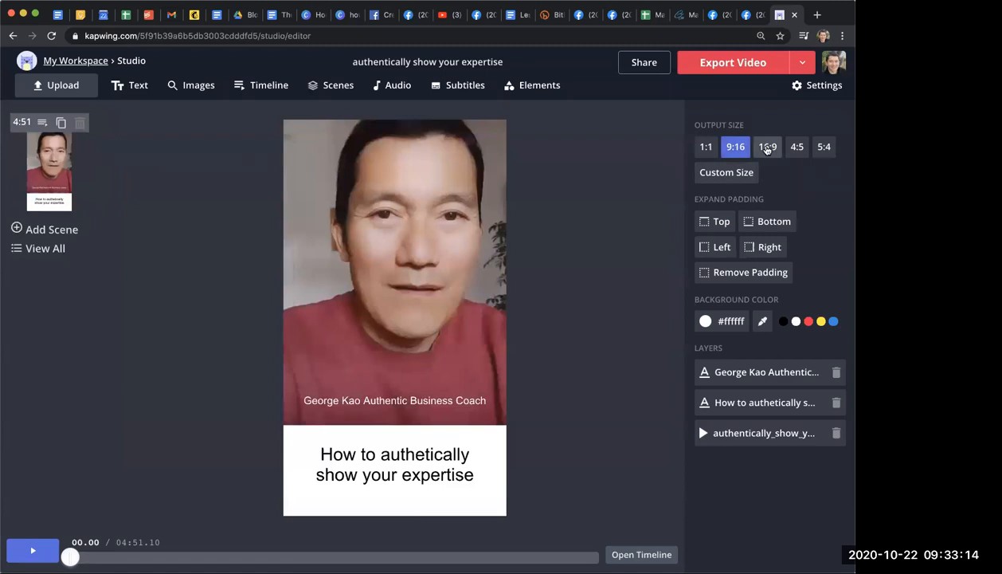
{"action": "left_click", "coordinate": [768, 146]}
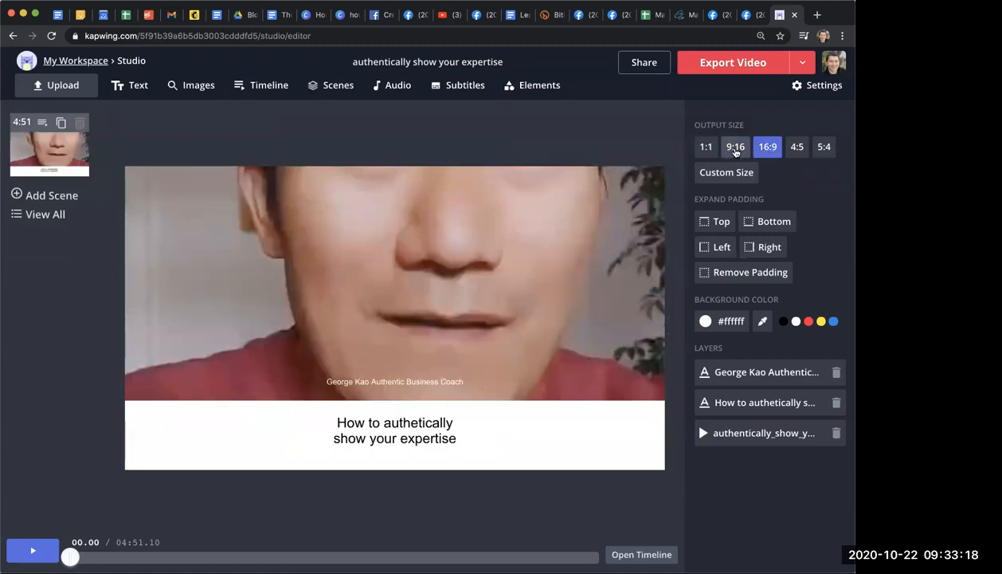
{"action": "left_click", "coordinate": [736, 147]}
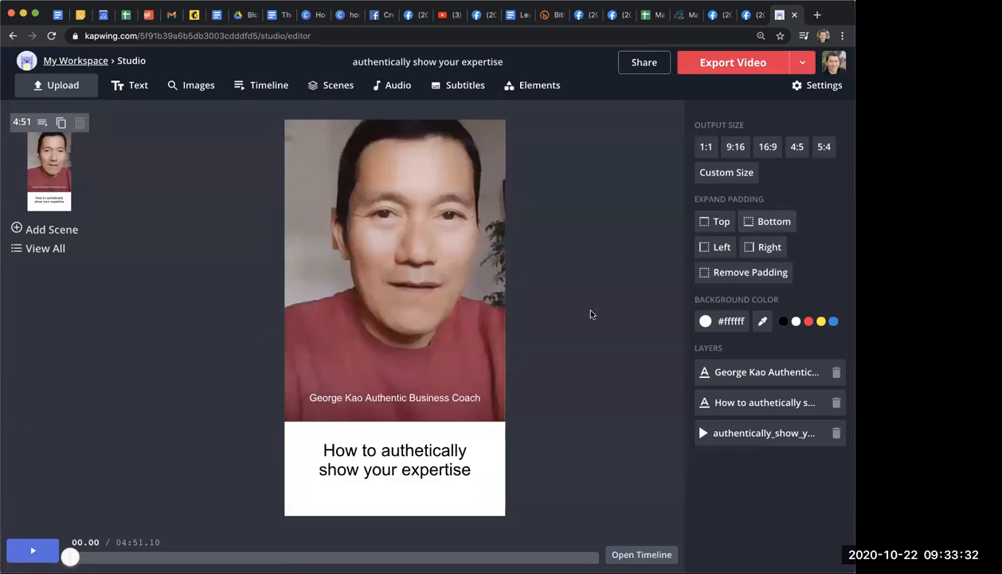
Export the finished video and confirm to start processing
{"action": "left_click", "coordinate": [733, 62]}
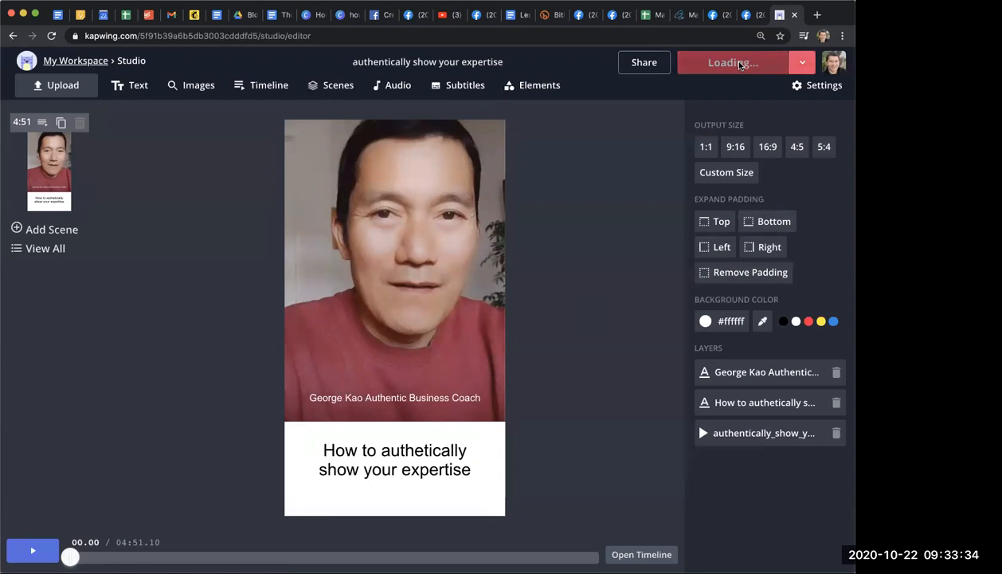
{"action": "left_click", "coordinate": [732, 62]}
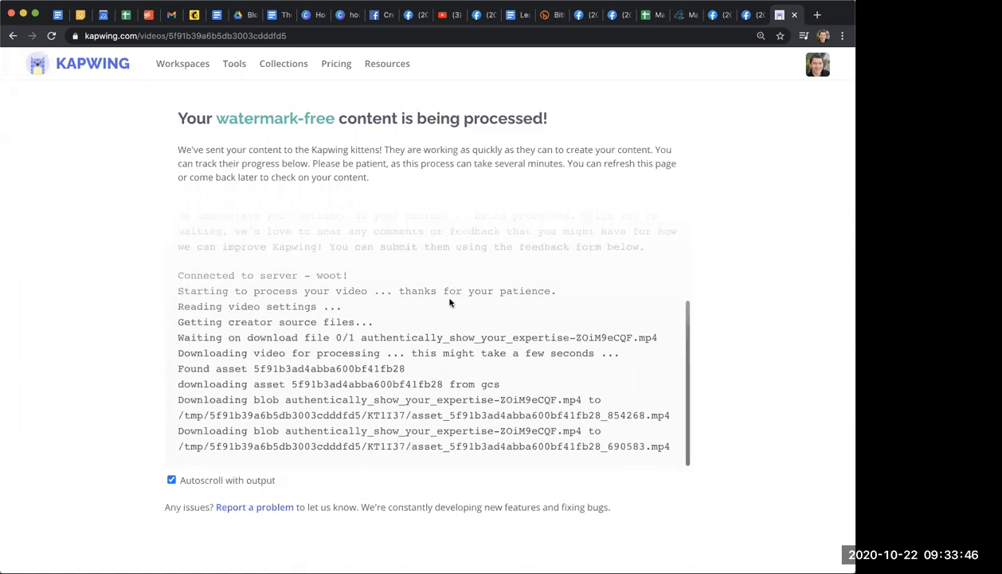
{"action": "mouse_move", "coordinate": [526, 140]}
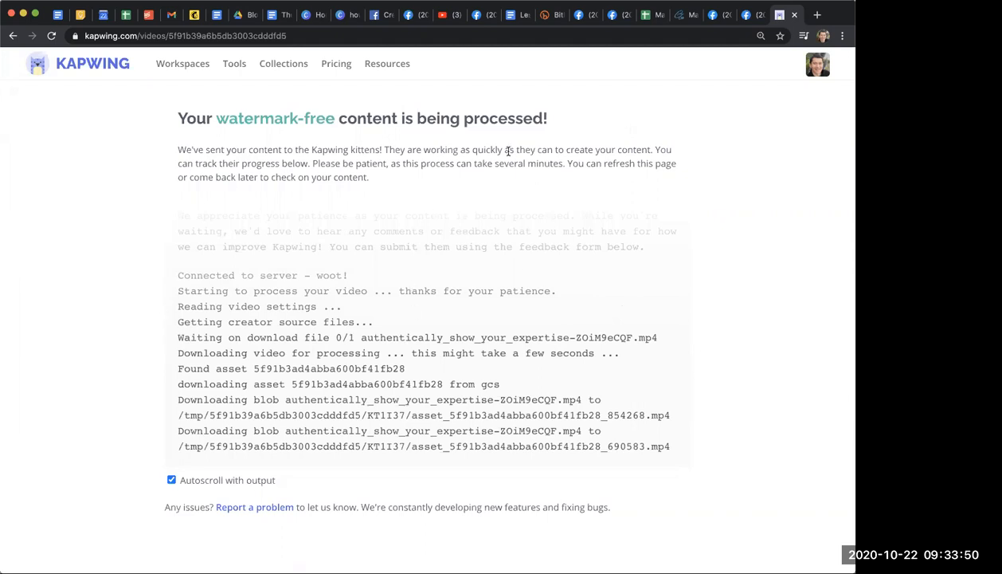
{"action": "mouse_move", "coordinate": [580, 185]}
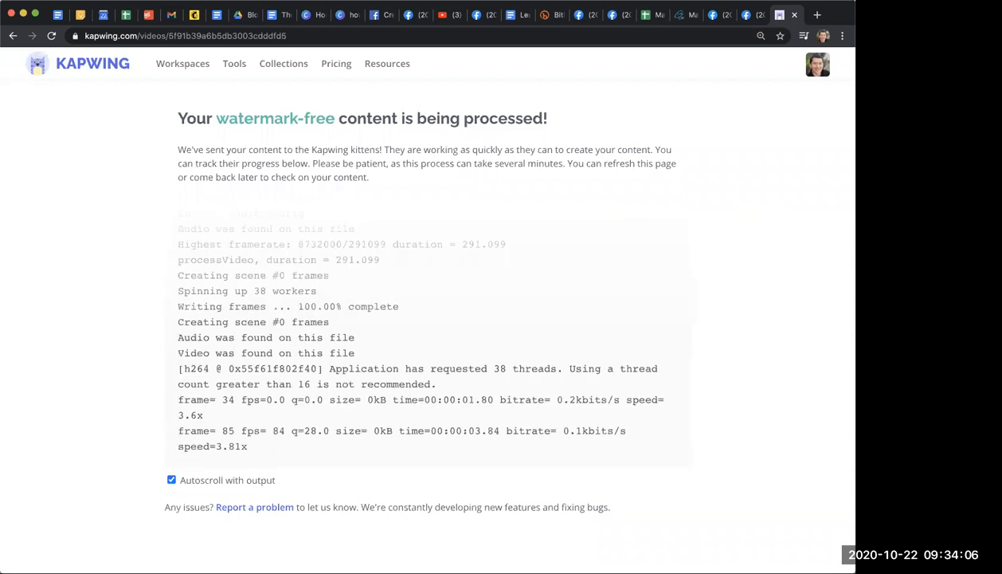
{"action": "mouse_move", "coordinate": [747, 303]}
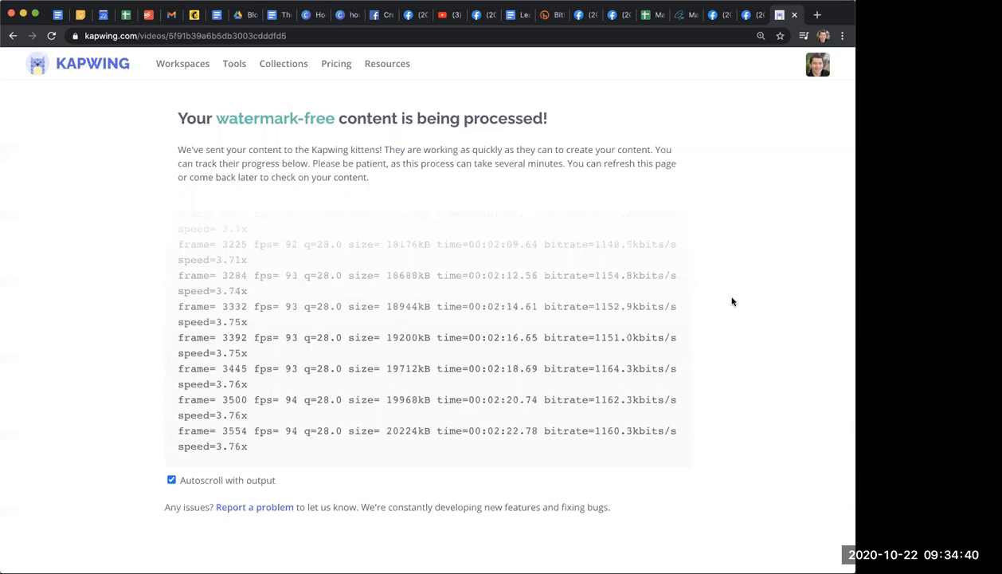
{"action": "mouse_move", "coordinate": [586, 147]}
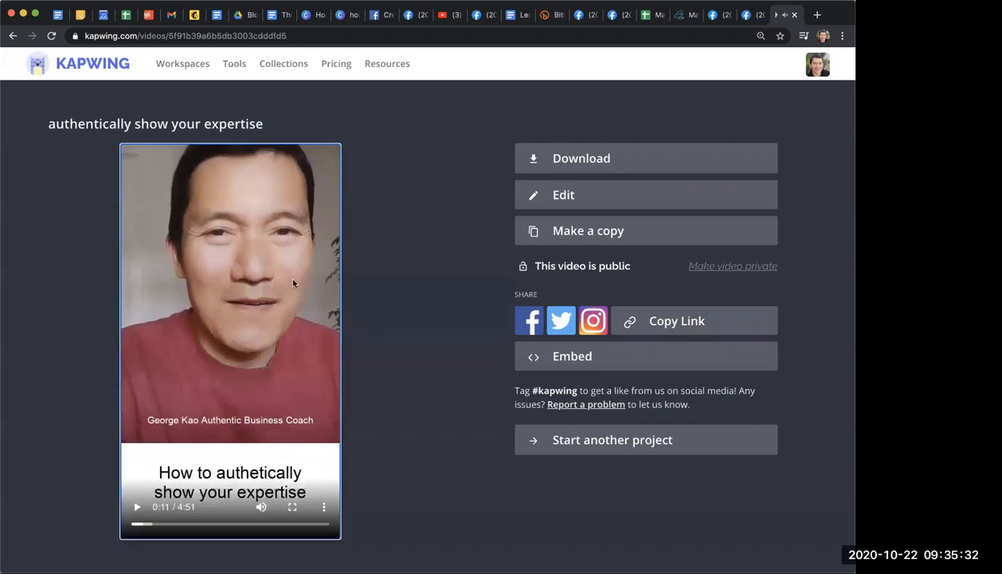
{"action": "mouse_move", "coordinate": [401, 220]}
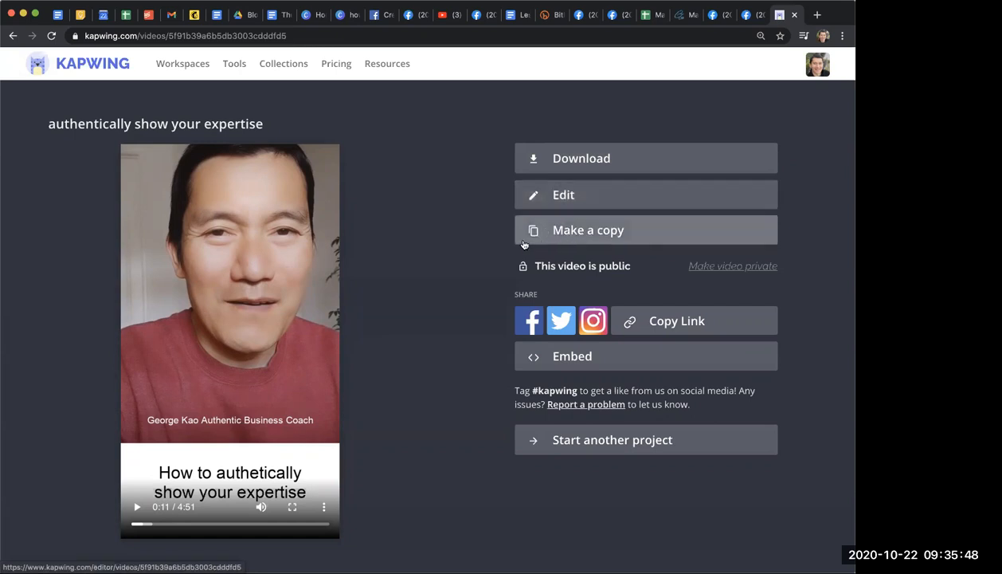
{"action": "mouse_move", "coordinate": [571, 345]}
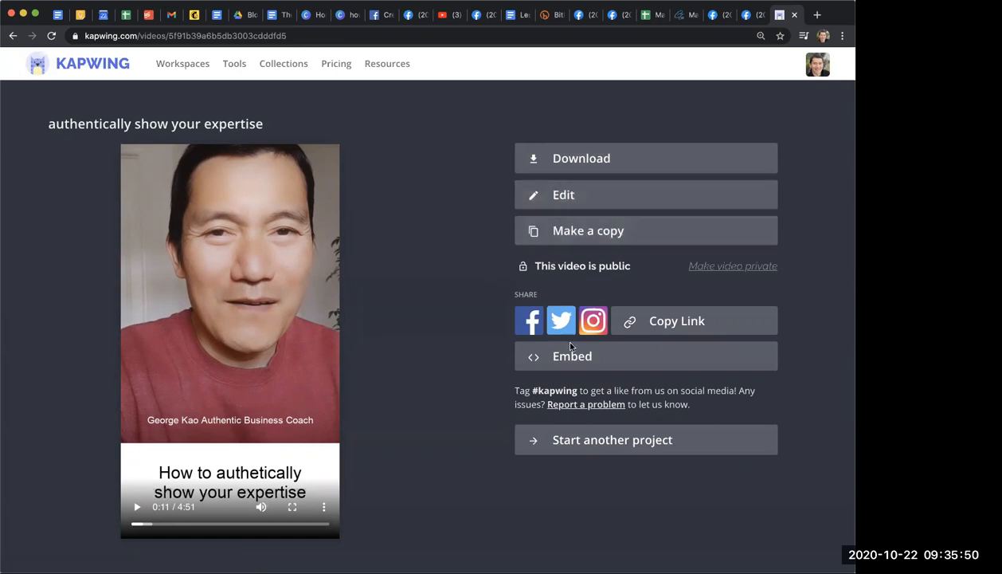
{"action": "mouse_move", "coordinate": [584, 194]}
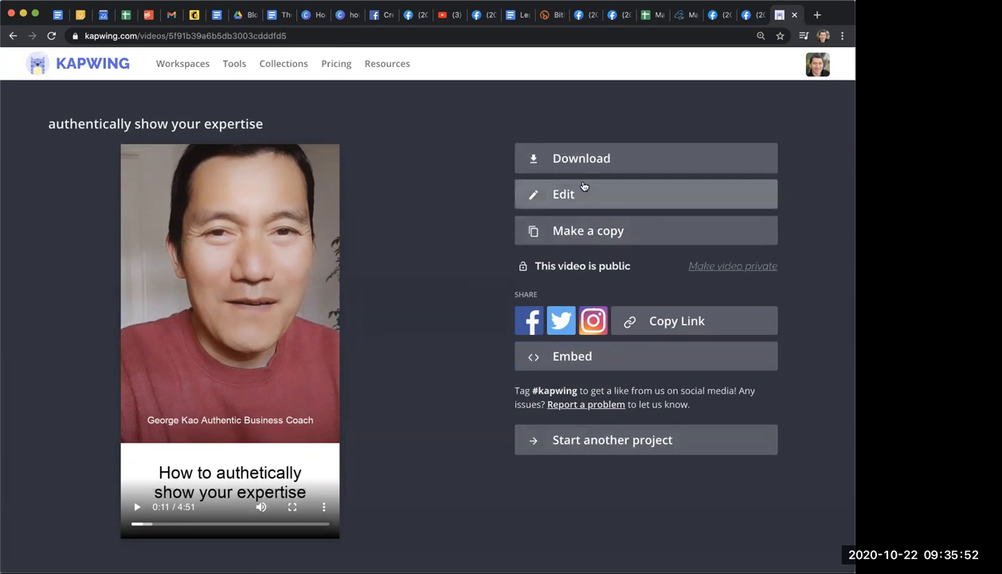